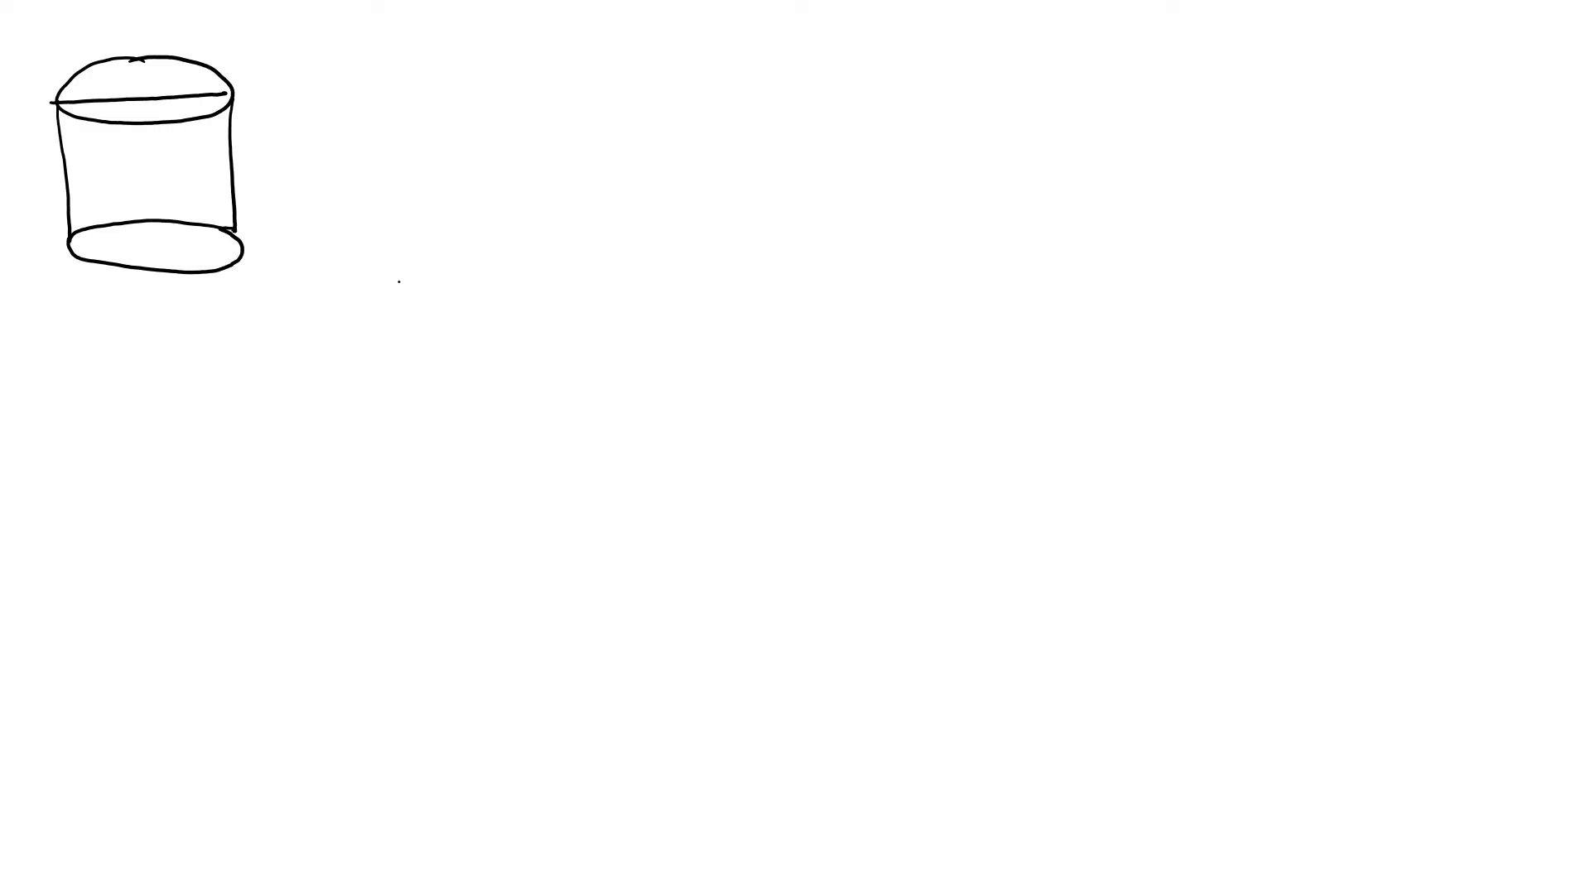
Step: Label the cylinder with diameter 14 and height 11, and derive radius 7 from ½(14)
{"action": "left_click", "coordinate": [145, 98]}
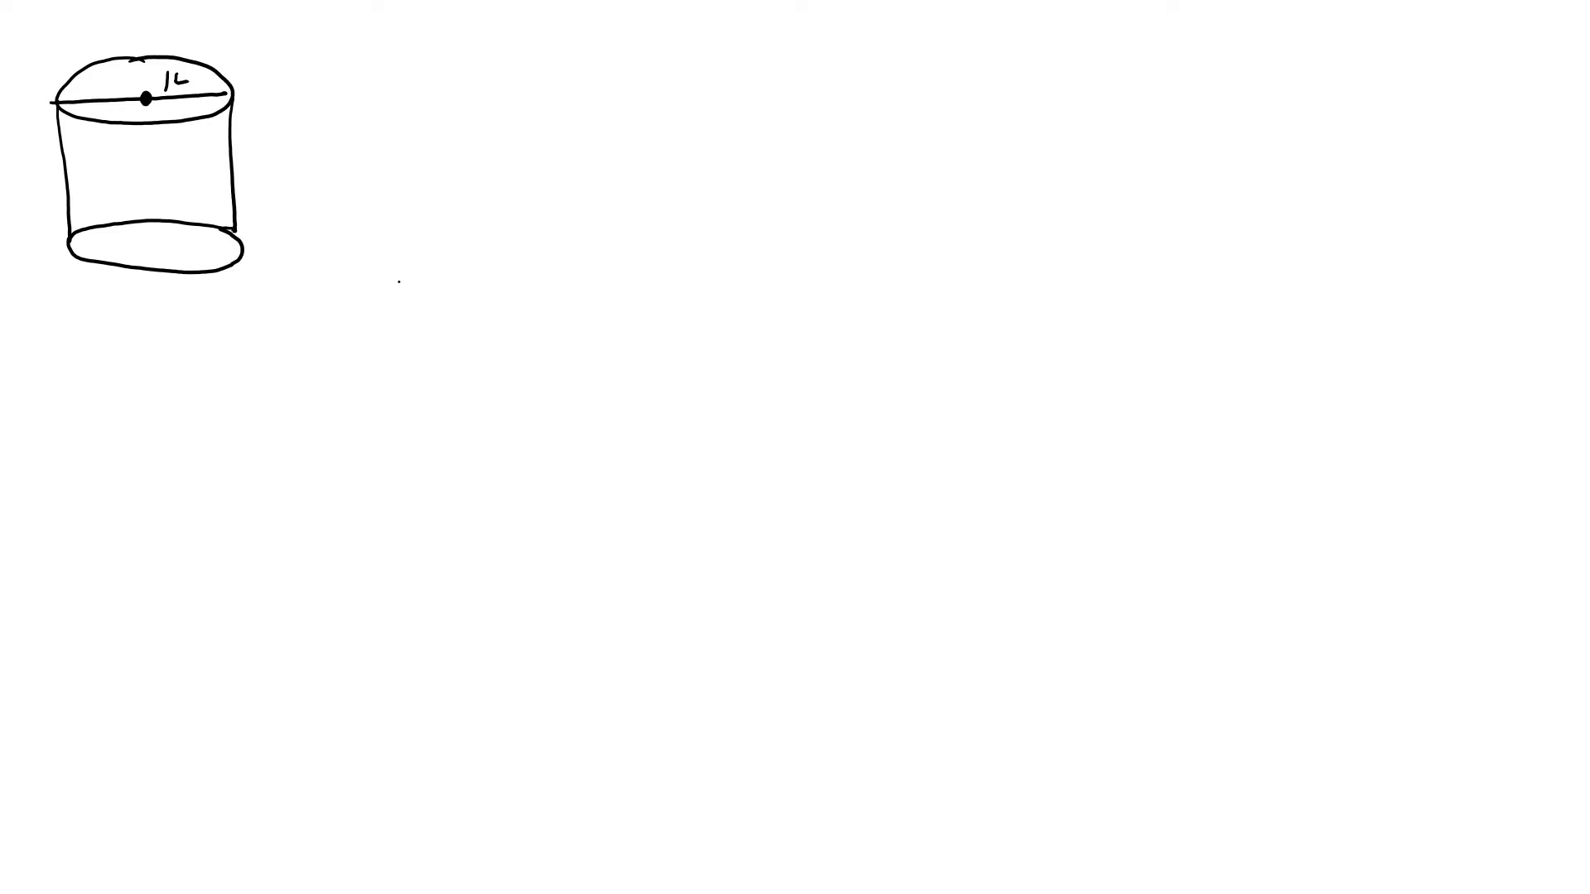
{"action": "type", "text": "11"}
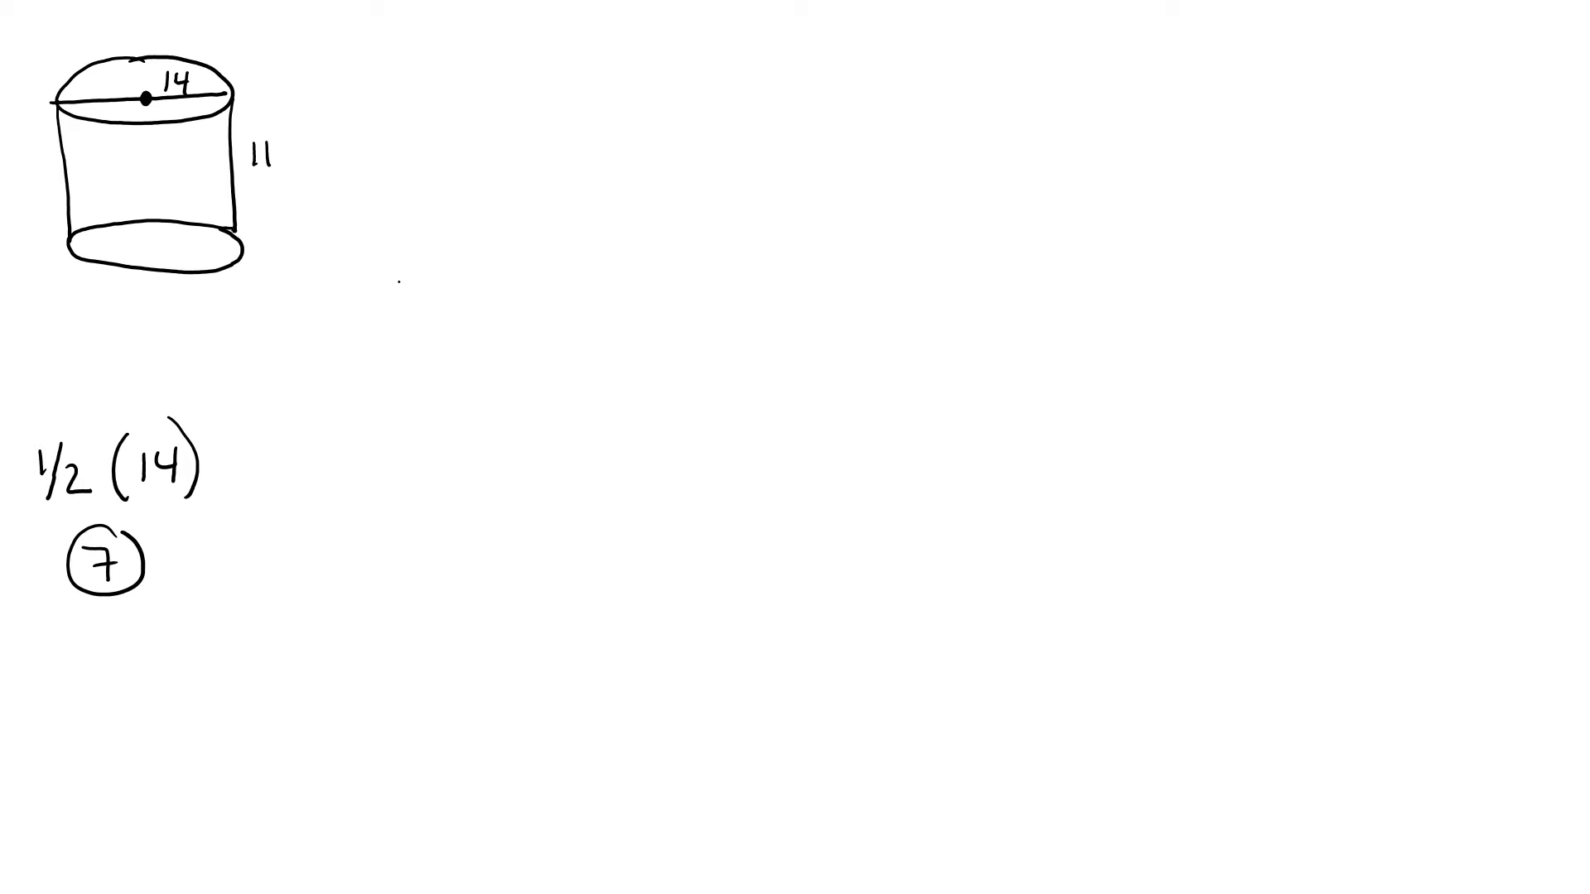
{"action": "type", "text": "→ r"}
{"action": "type", "text": "V= 1"}
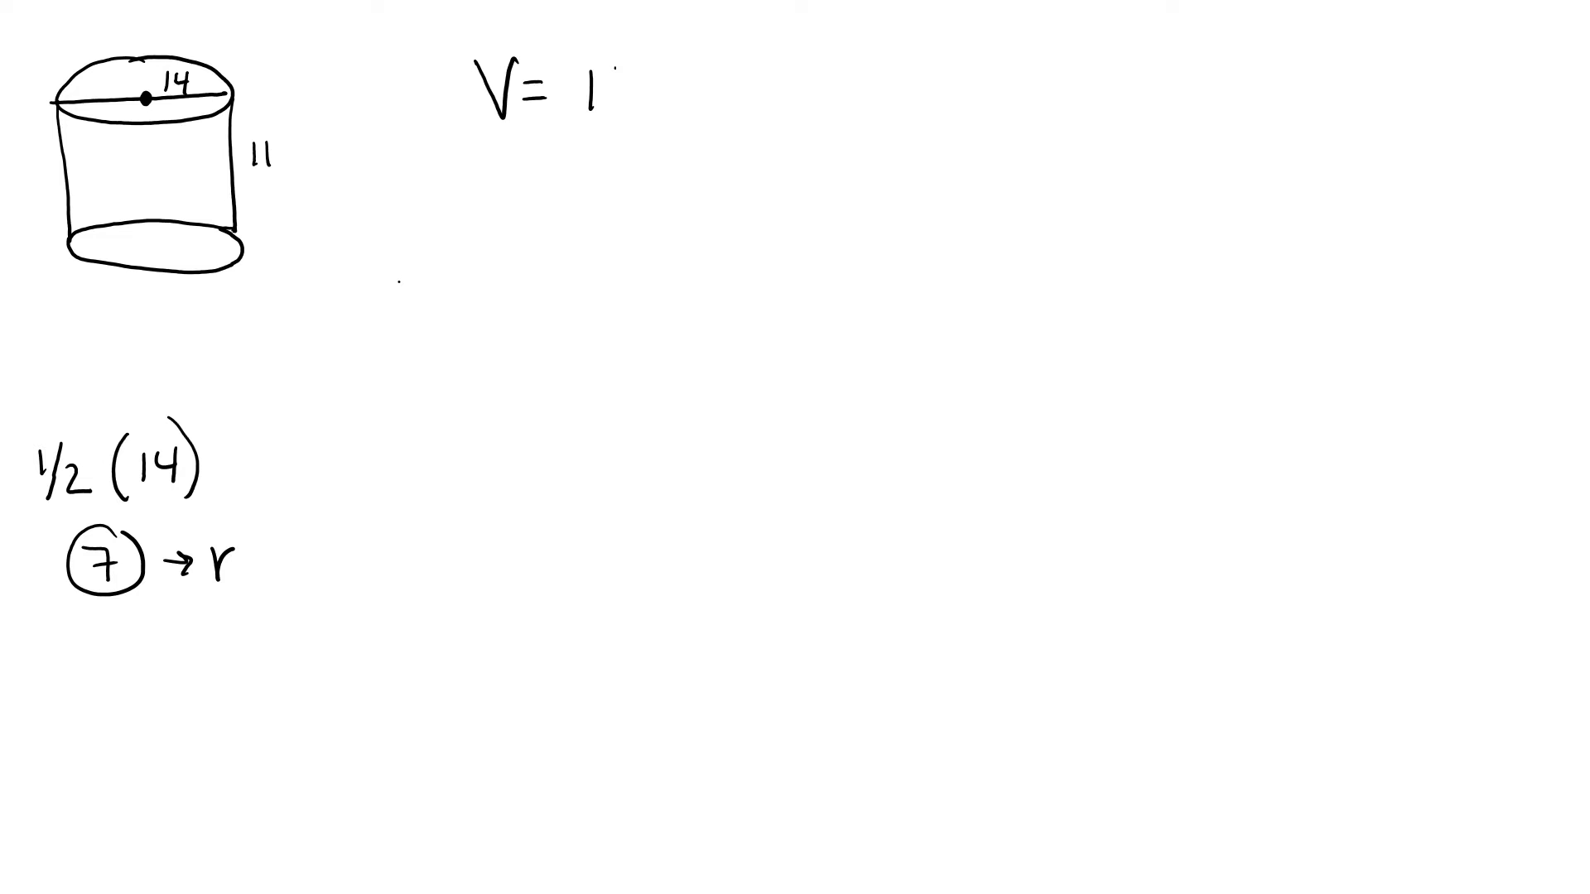
Step: Write V=πr²h, substitute π7²(11), simplify to π49(11), then 539π ≈ 1692.46
{"action": "type", "text": "πr²h"}
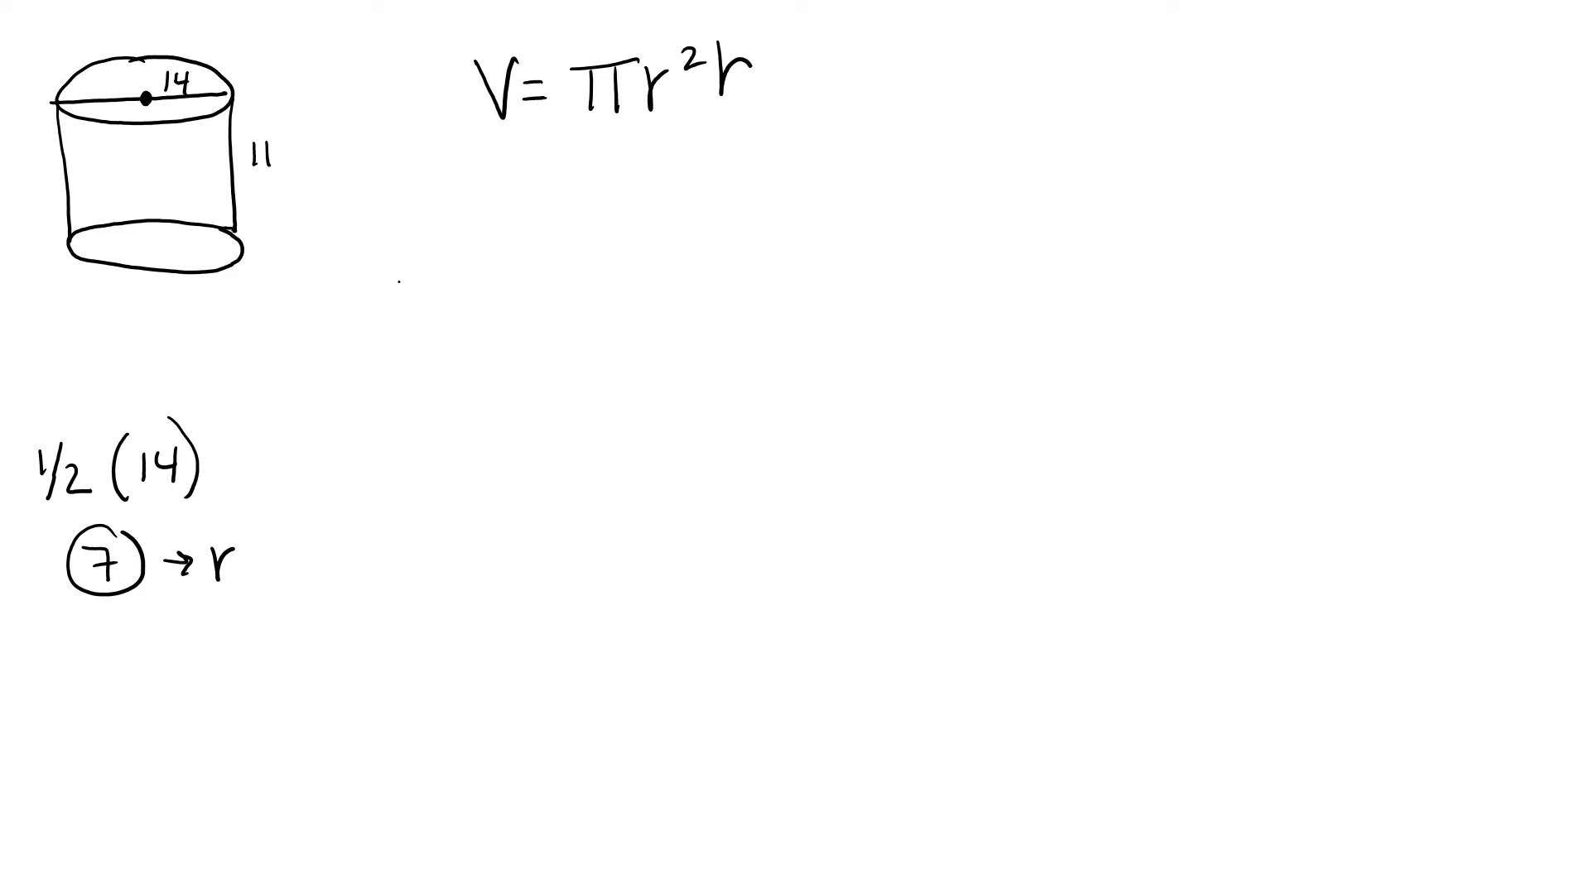
{"action": "type", "text": "π"}
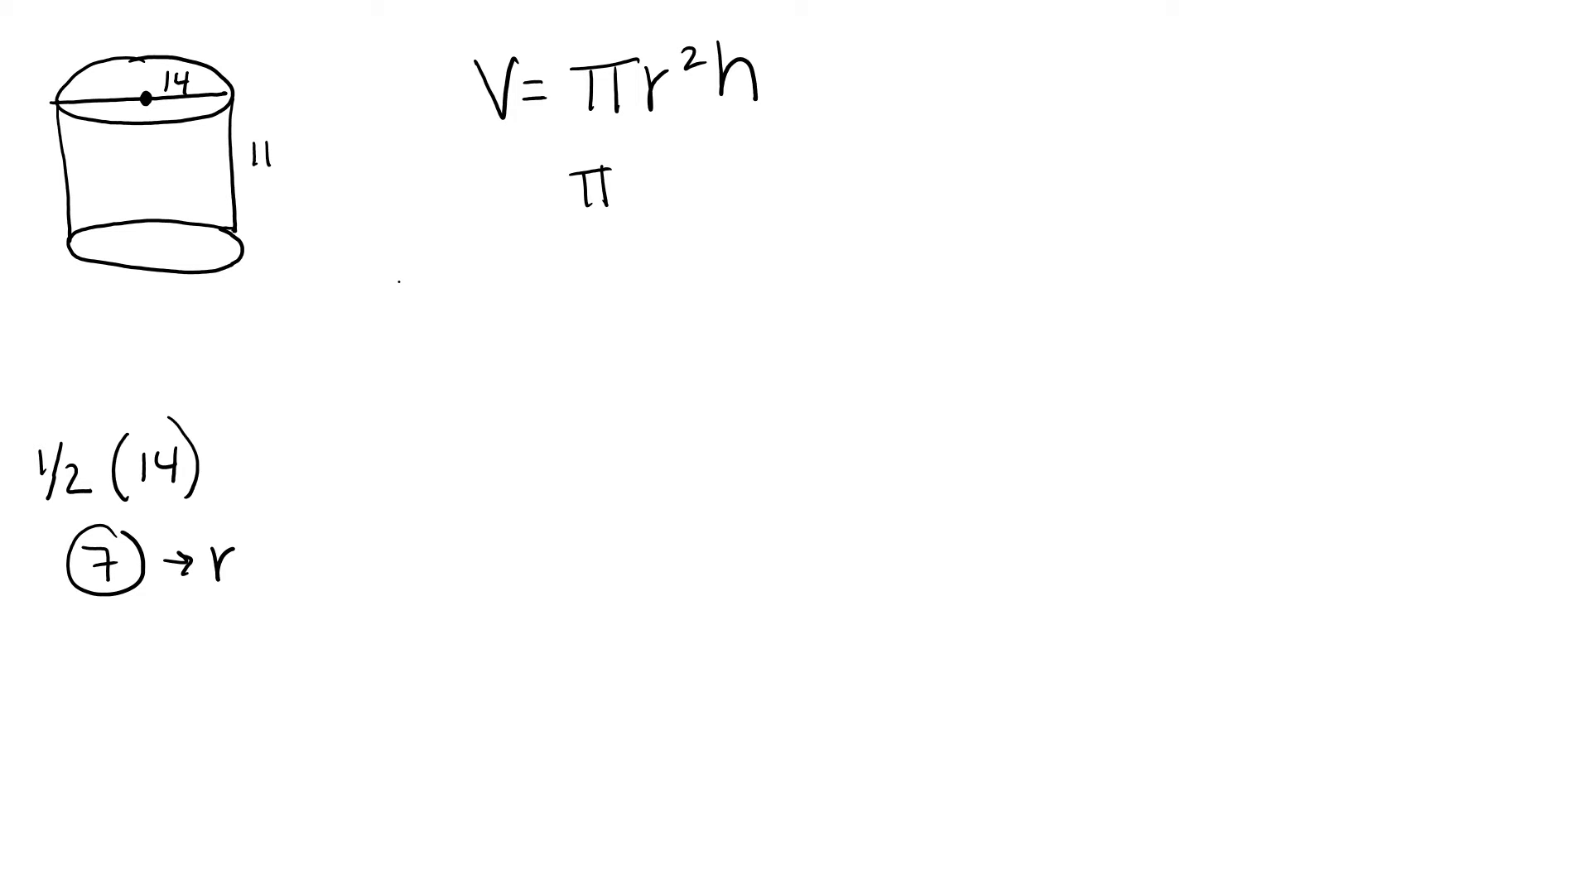
{"action": "type", "text": "7²(1"}
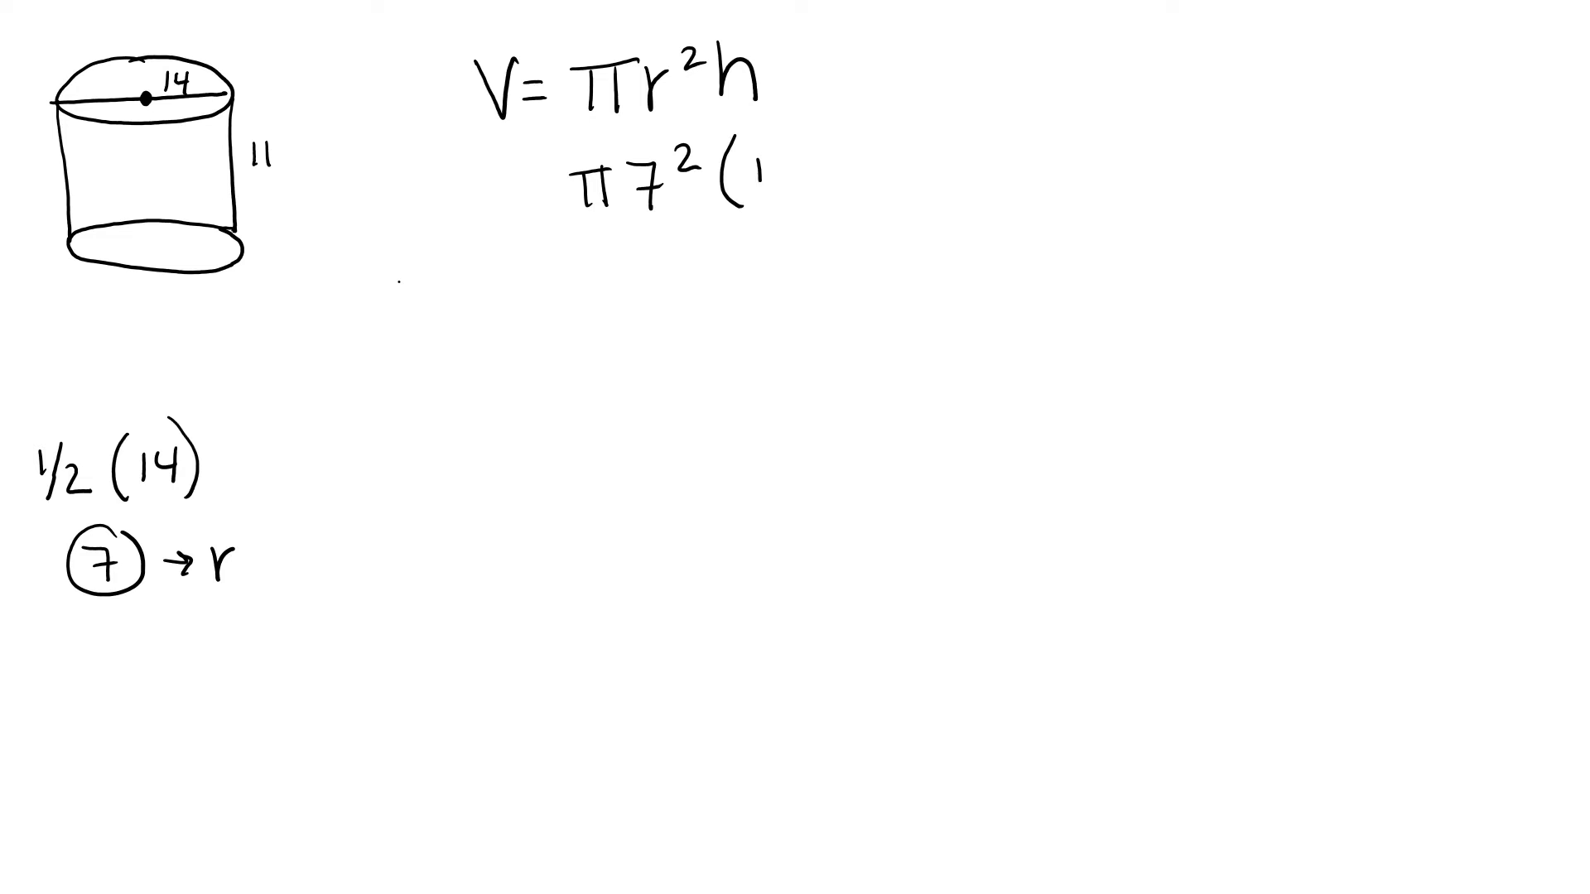
{"action": "type", "text": "11)"}
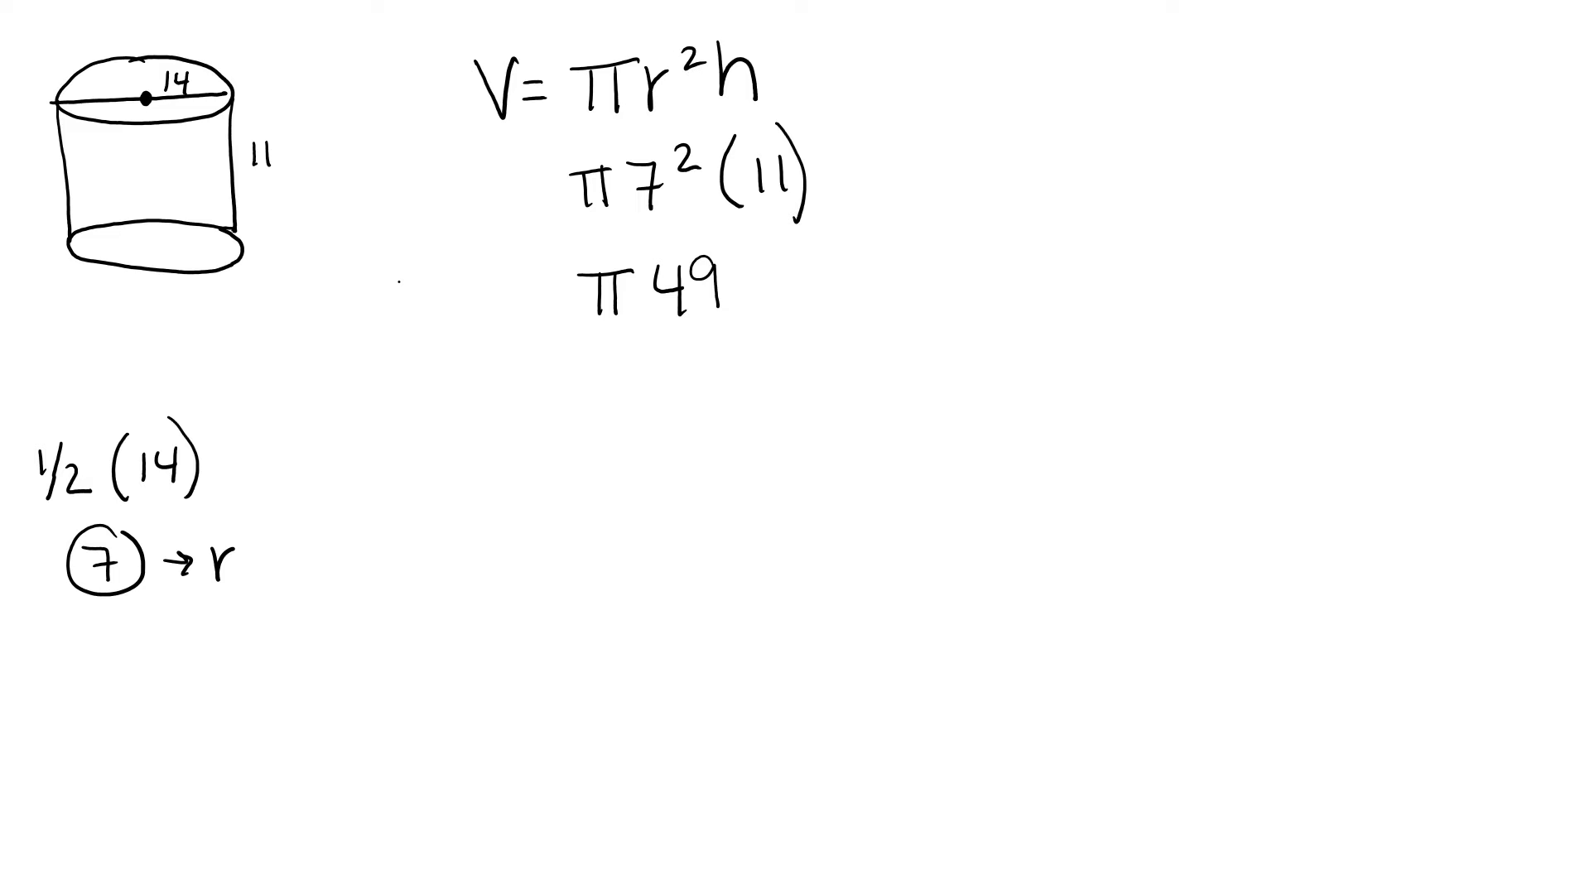
{"action": "type", "text": "(11)"}
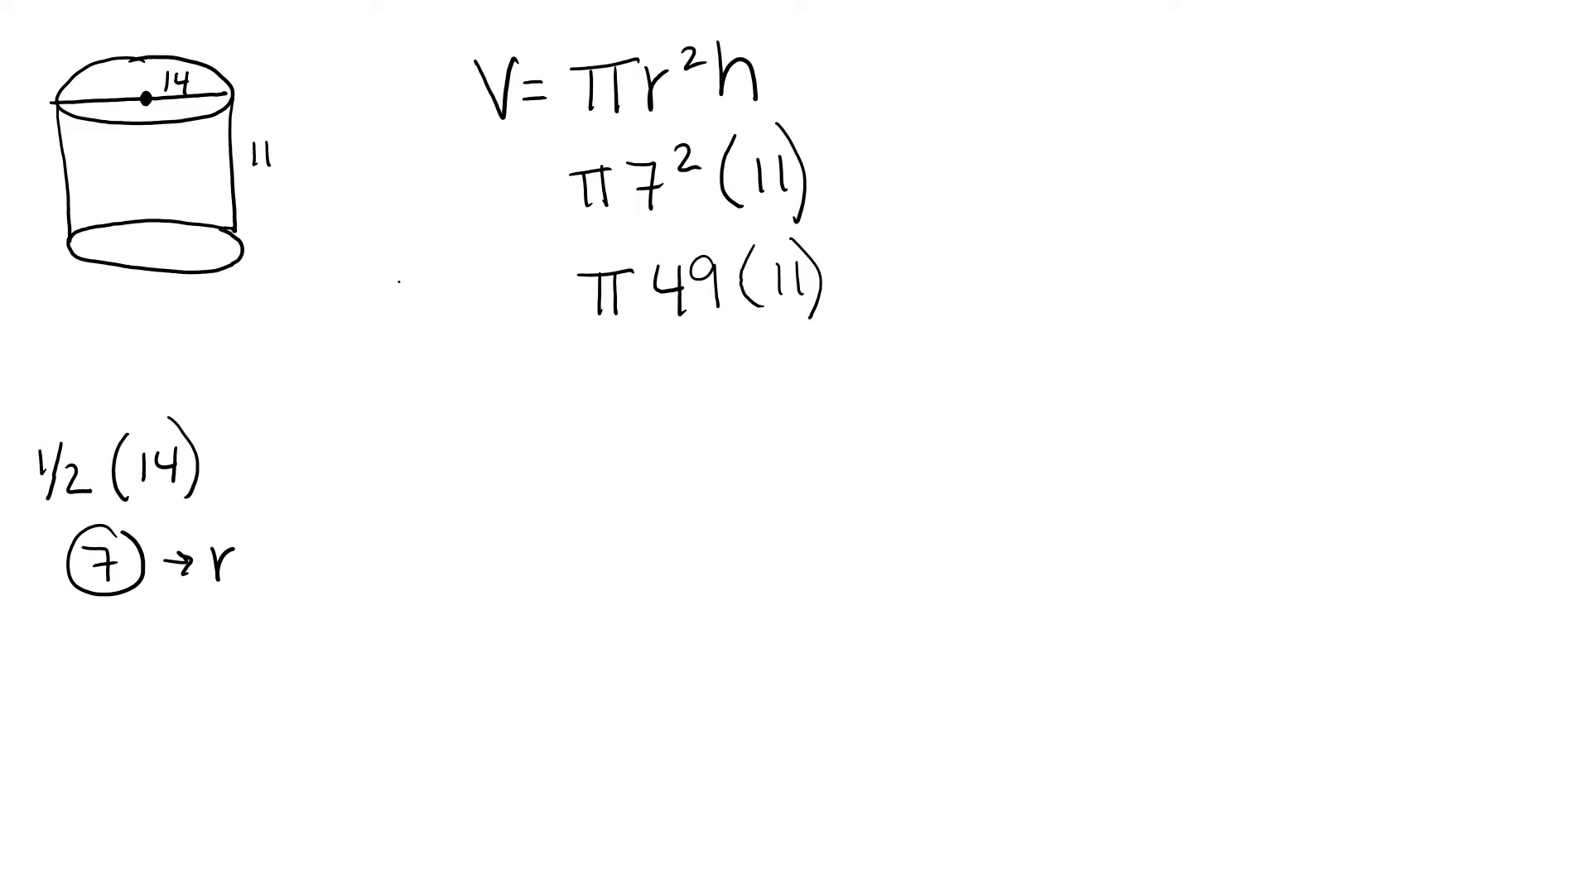
{"action": "type", "text": "539"}
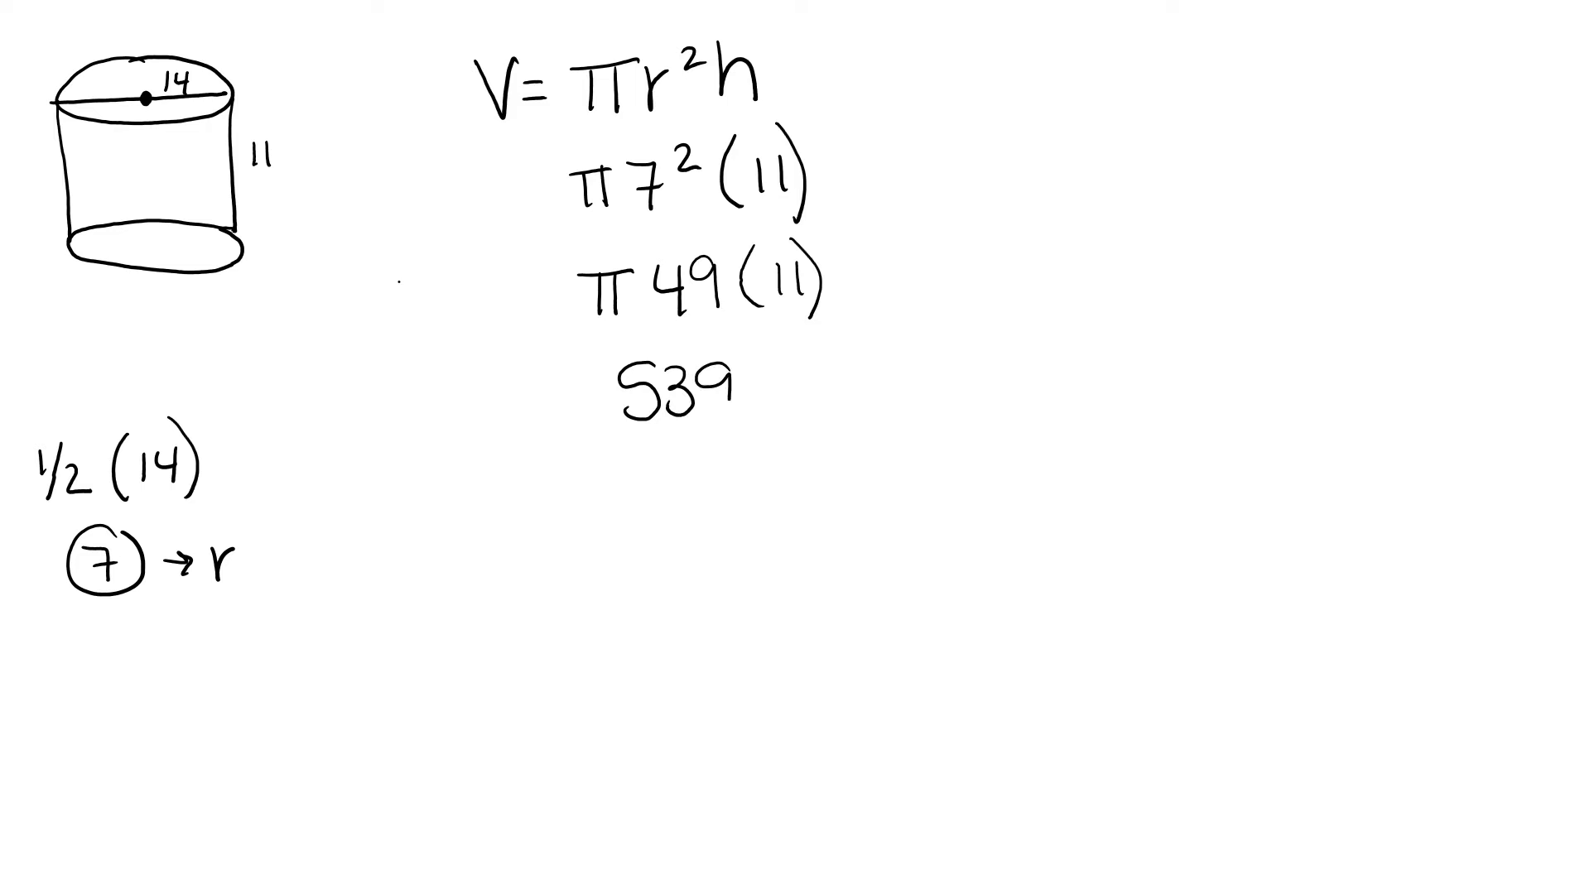
{"action": "type", "text": "π"}
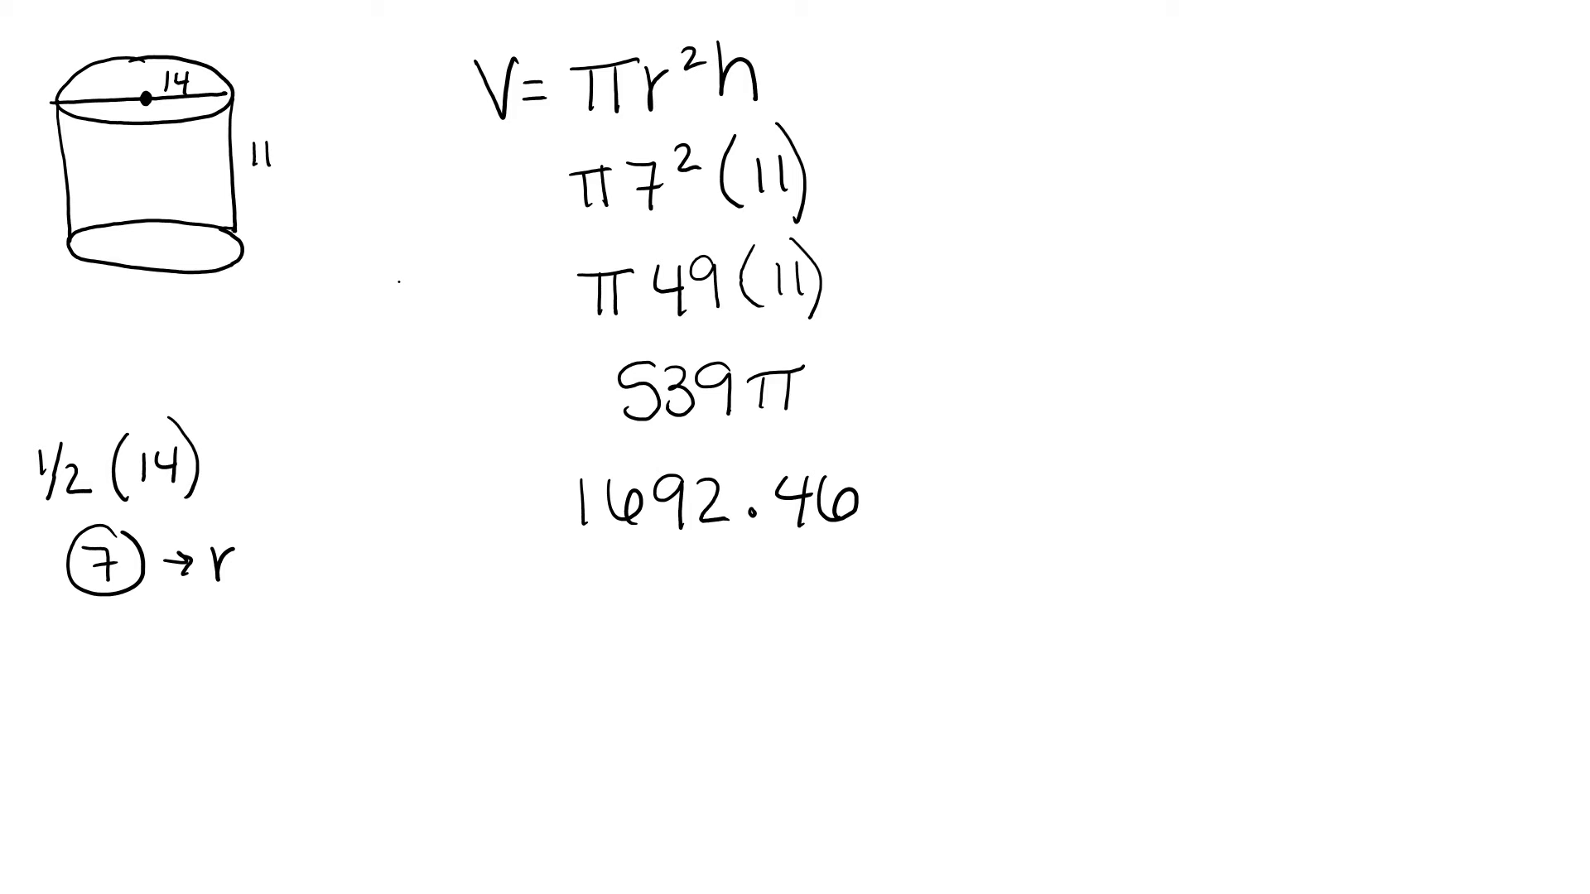
Step: Underline the 4 and arrow the 6 in red, and write the rounded volume 1692.5
{"action": "left_click_drag", "start_coordinate": [771, 539], "coordinate": [822, 540]}
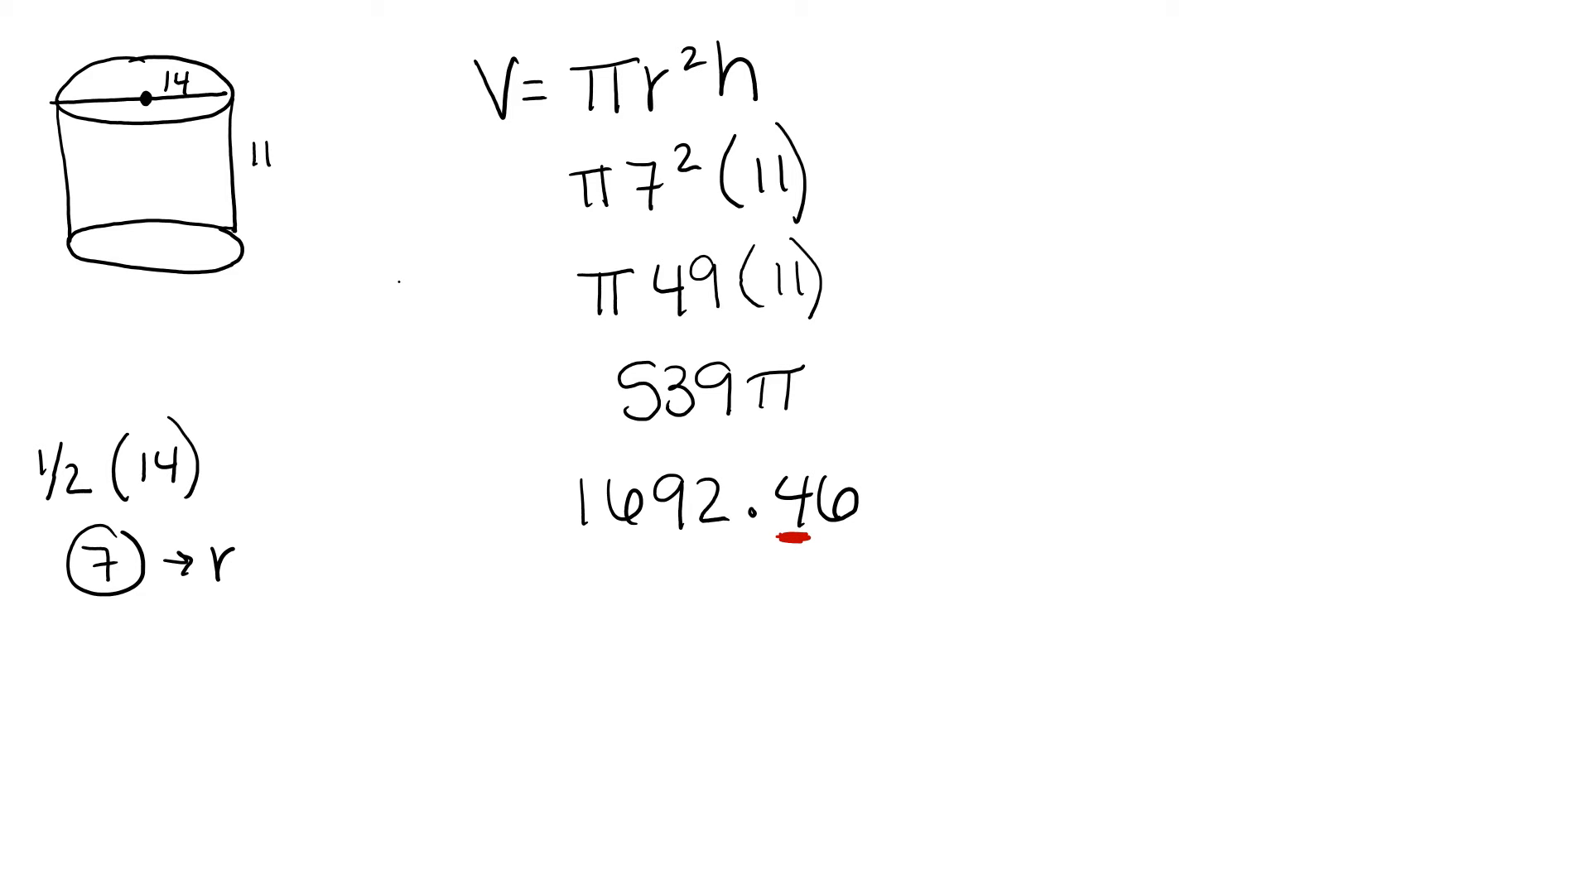
{"action": "left_click_drag", "start_coordinate": [841, 487], "coordinate": [840, 436]}
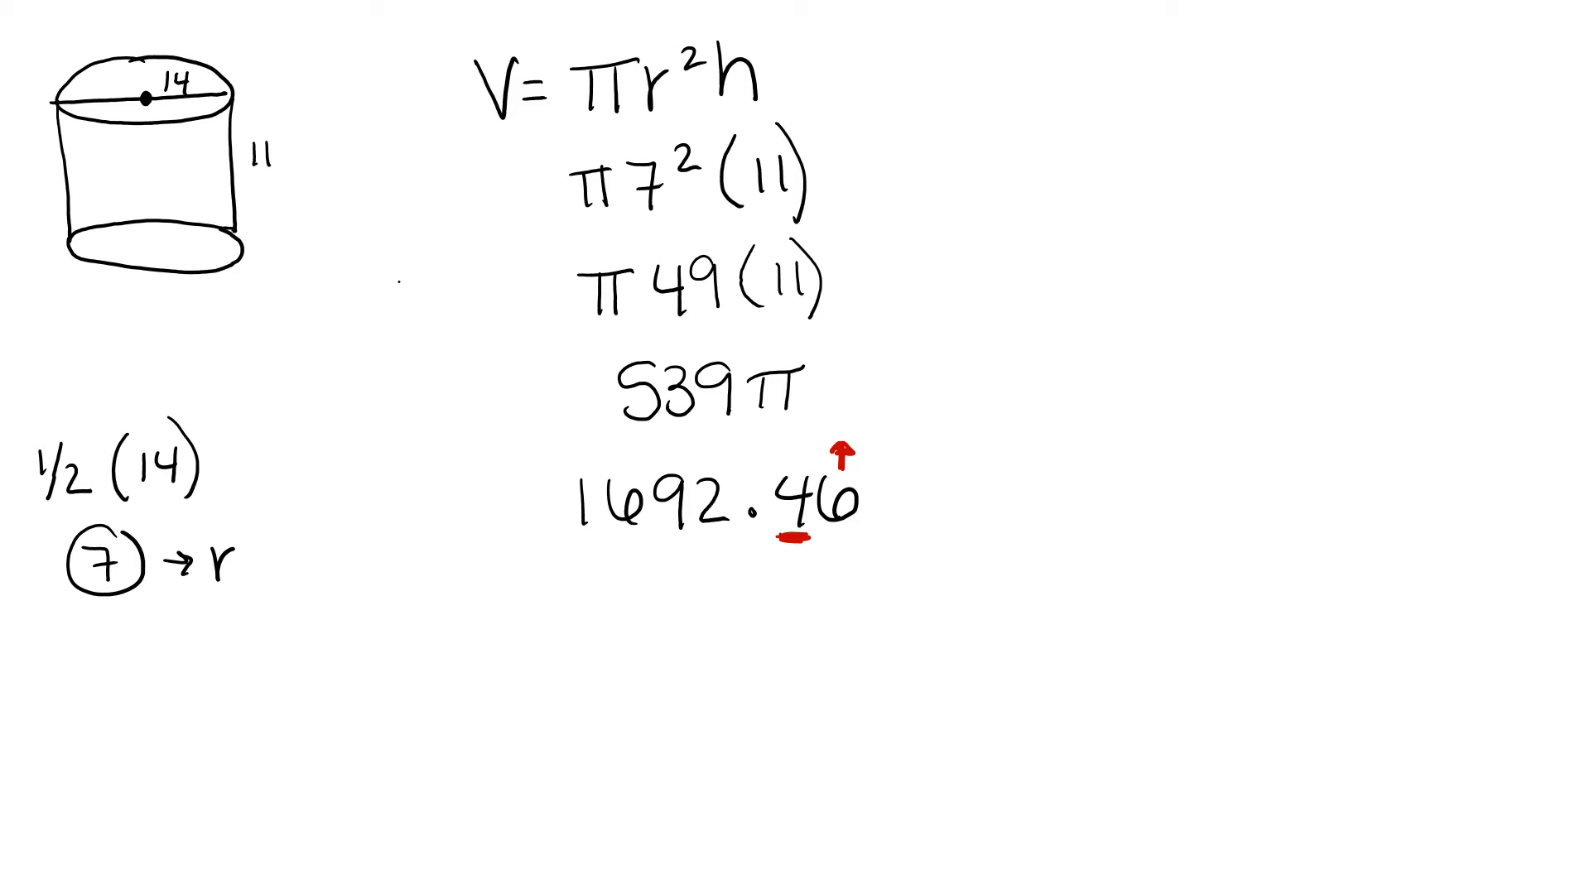
{"action": "type", "text": "1692.5"}
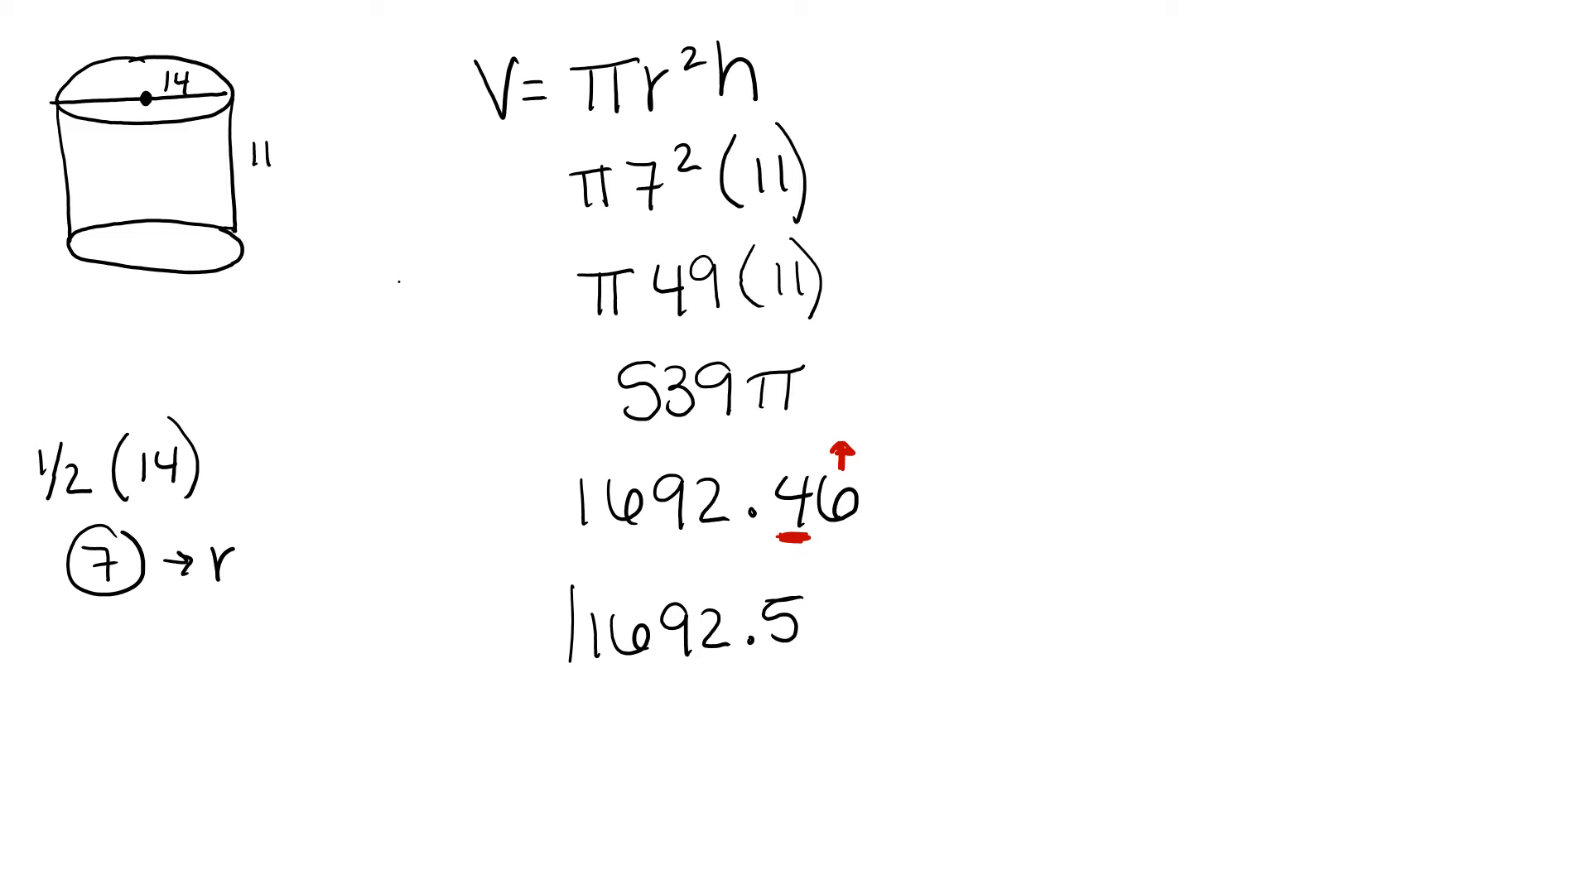
{"action": "left_click_drag", "start_coordinate": [568, 573], "coordinate": [841, 695]}
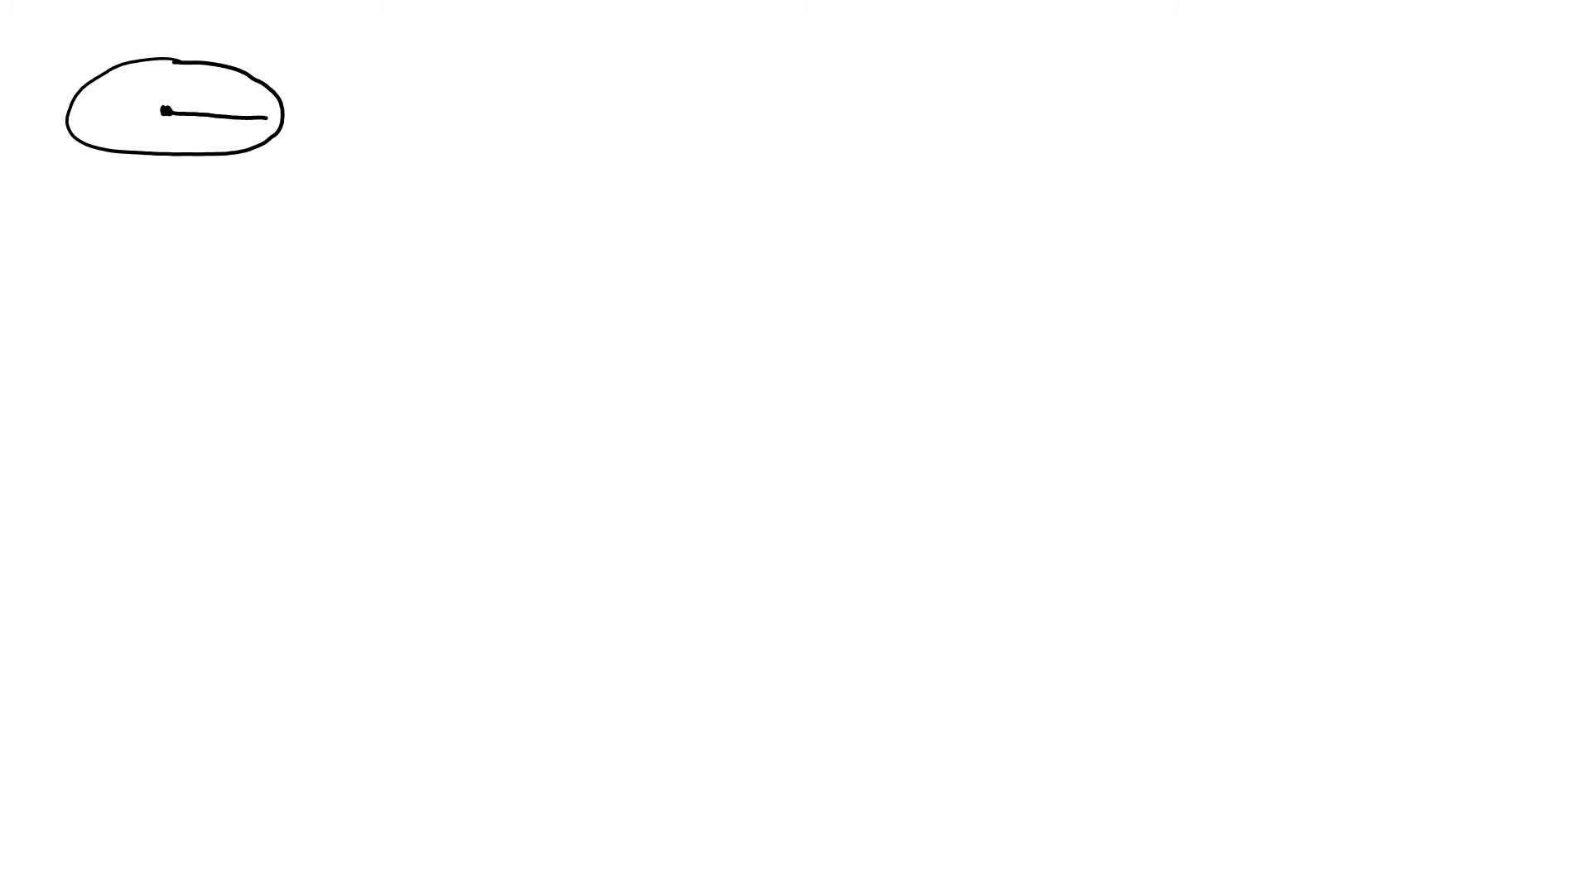
Step: Label radius 20, draw the cone's sides and a dashed height labelled 24, and begin V=
{"action": "type", "text": "20"}
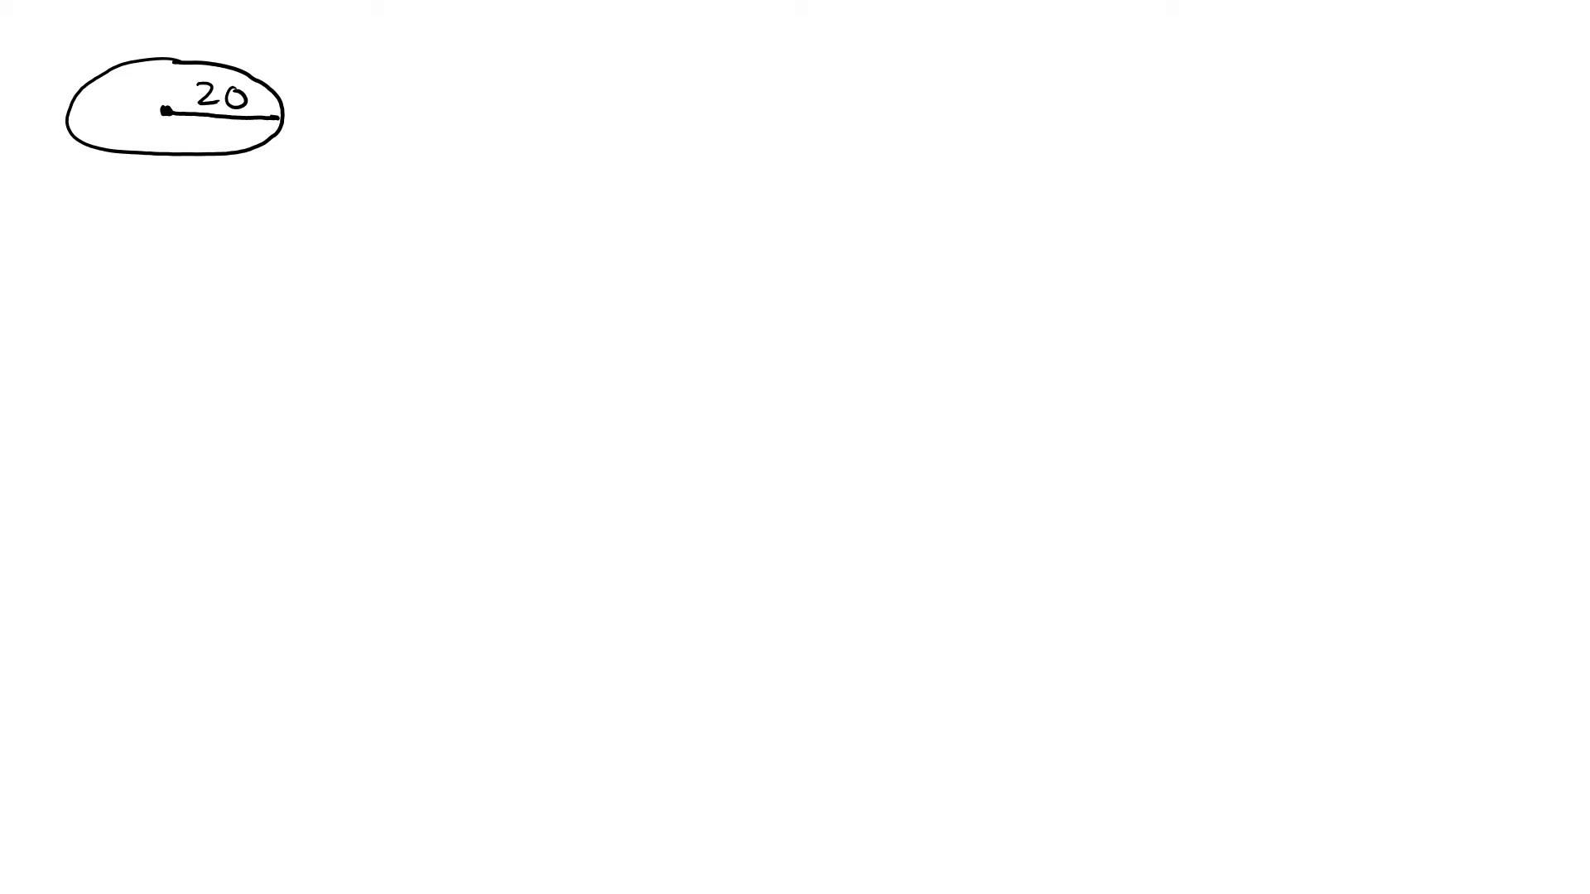
{"action": "left_click_drag", "start_coordinate": [71, 131], "coordinate": [213, 380]}
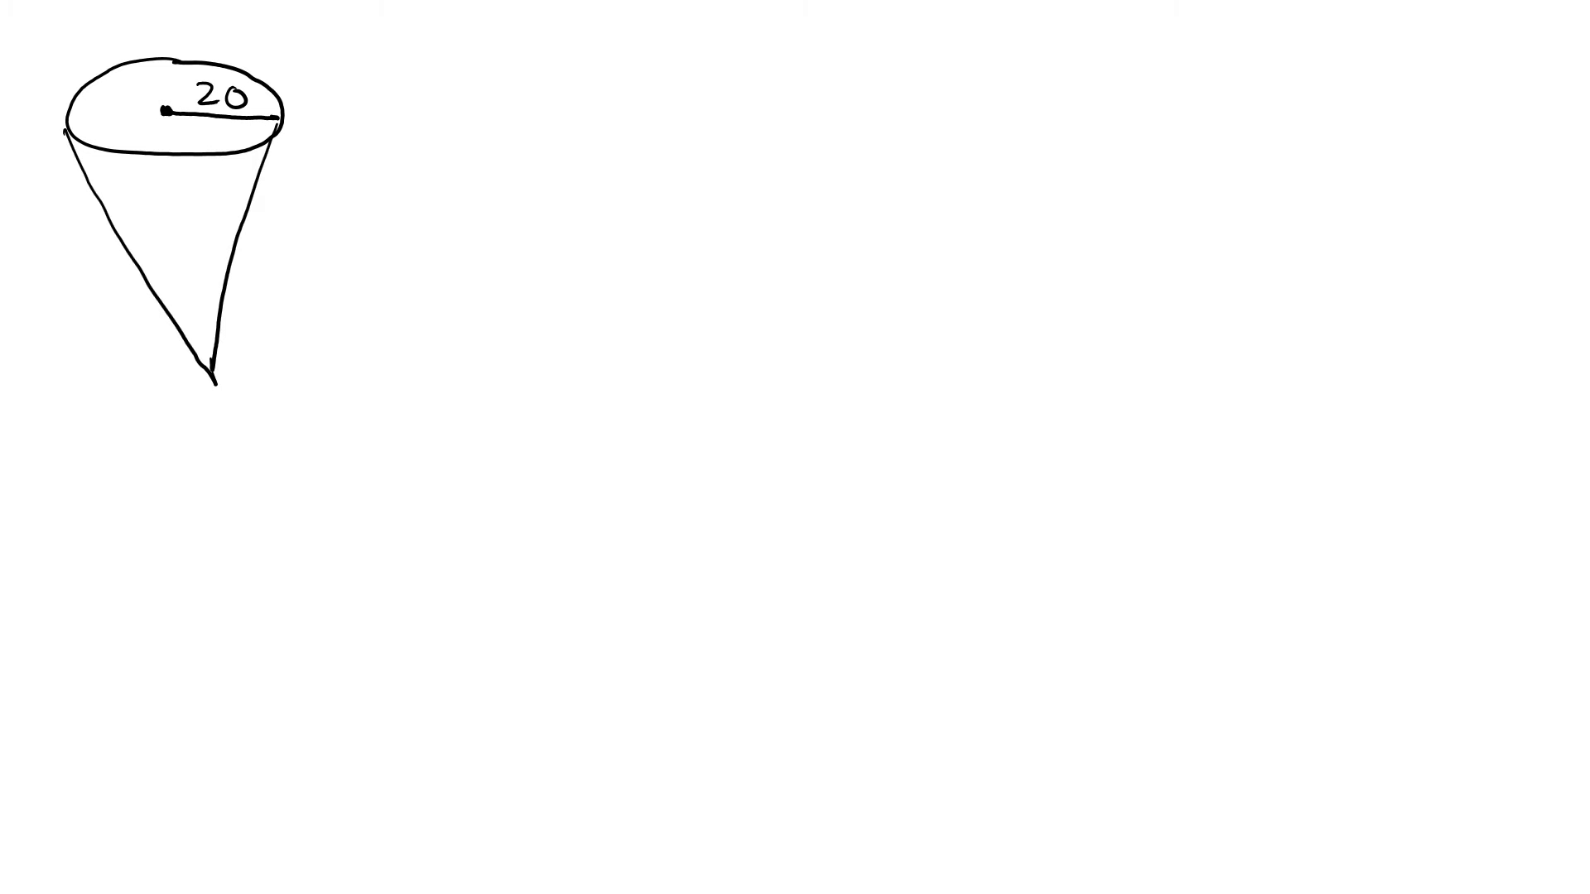
{"action": "left_click_drag", "start_coordinate": [183, 141], "coordinate": [203, 375]}
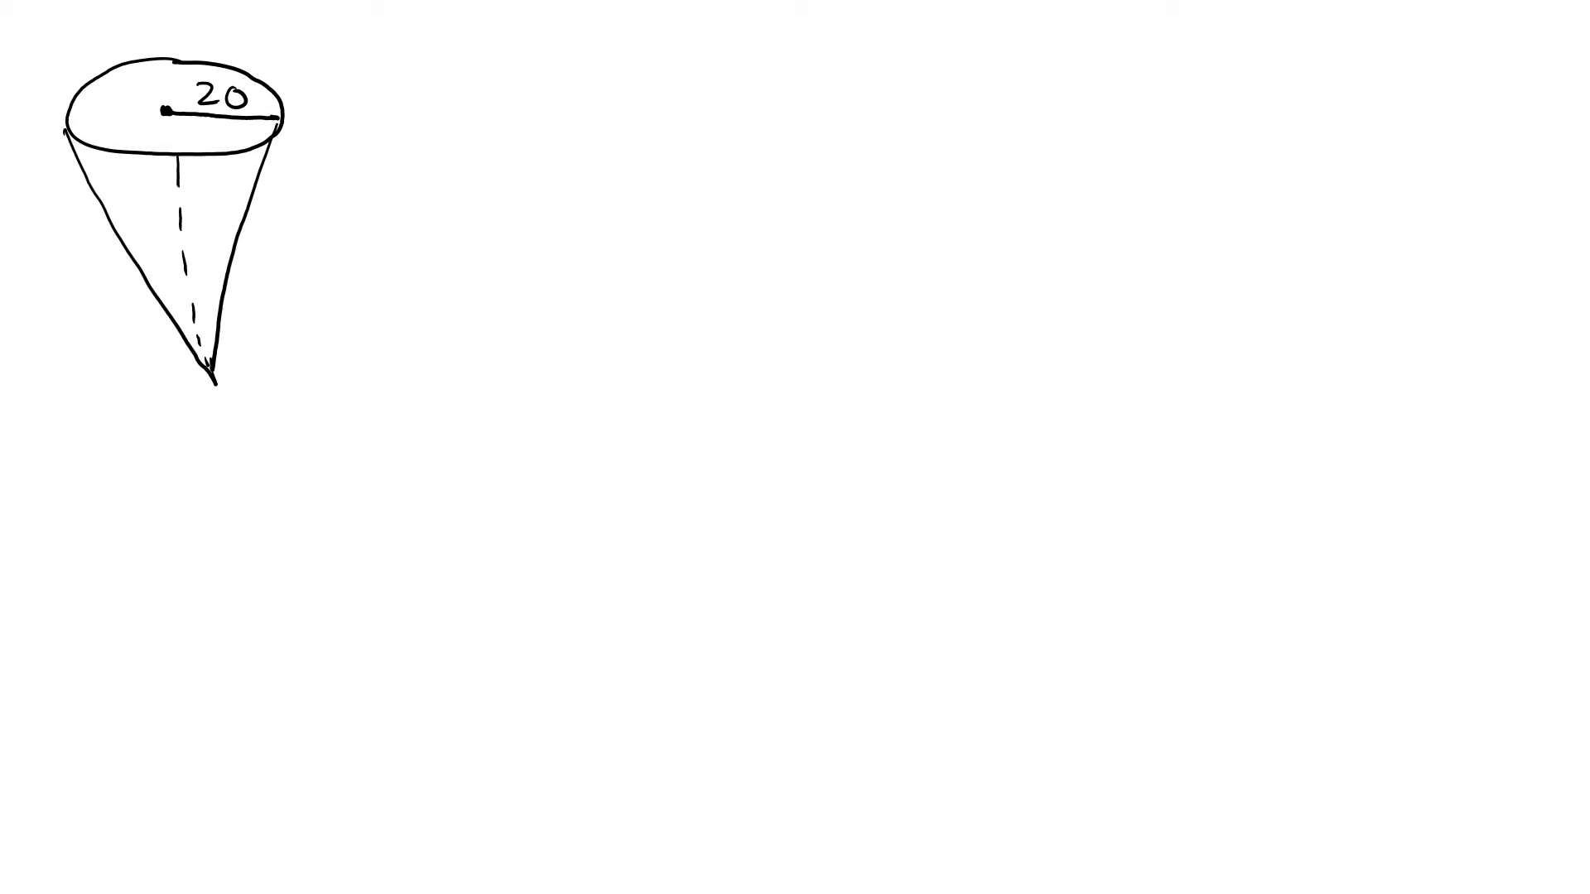
{"action": "type", "text": "24"}
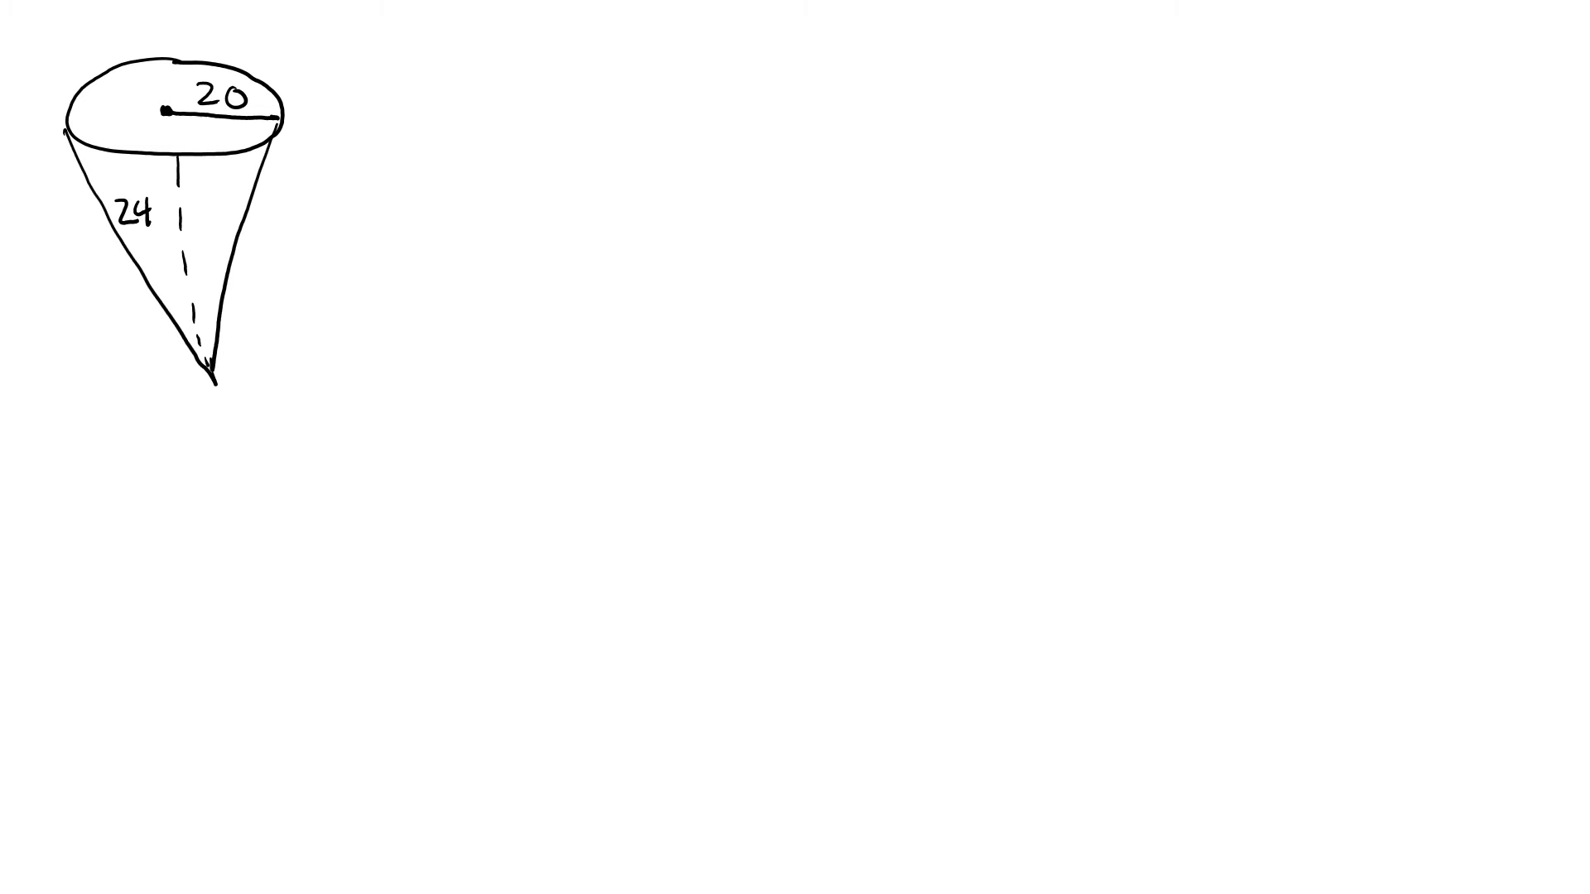
{"action": "type", "text": "V= 11"}
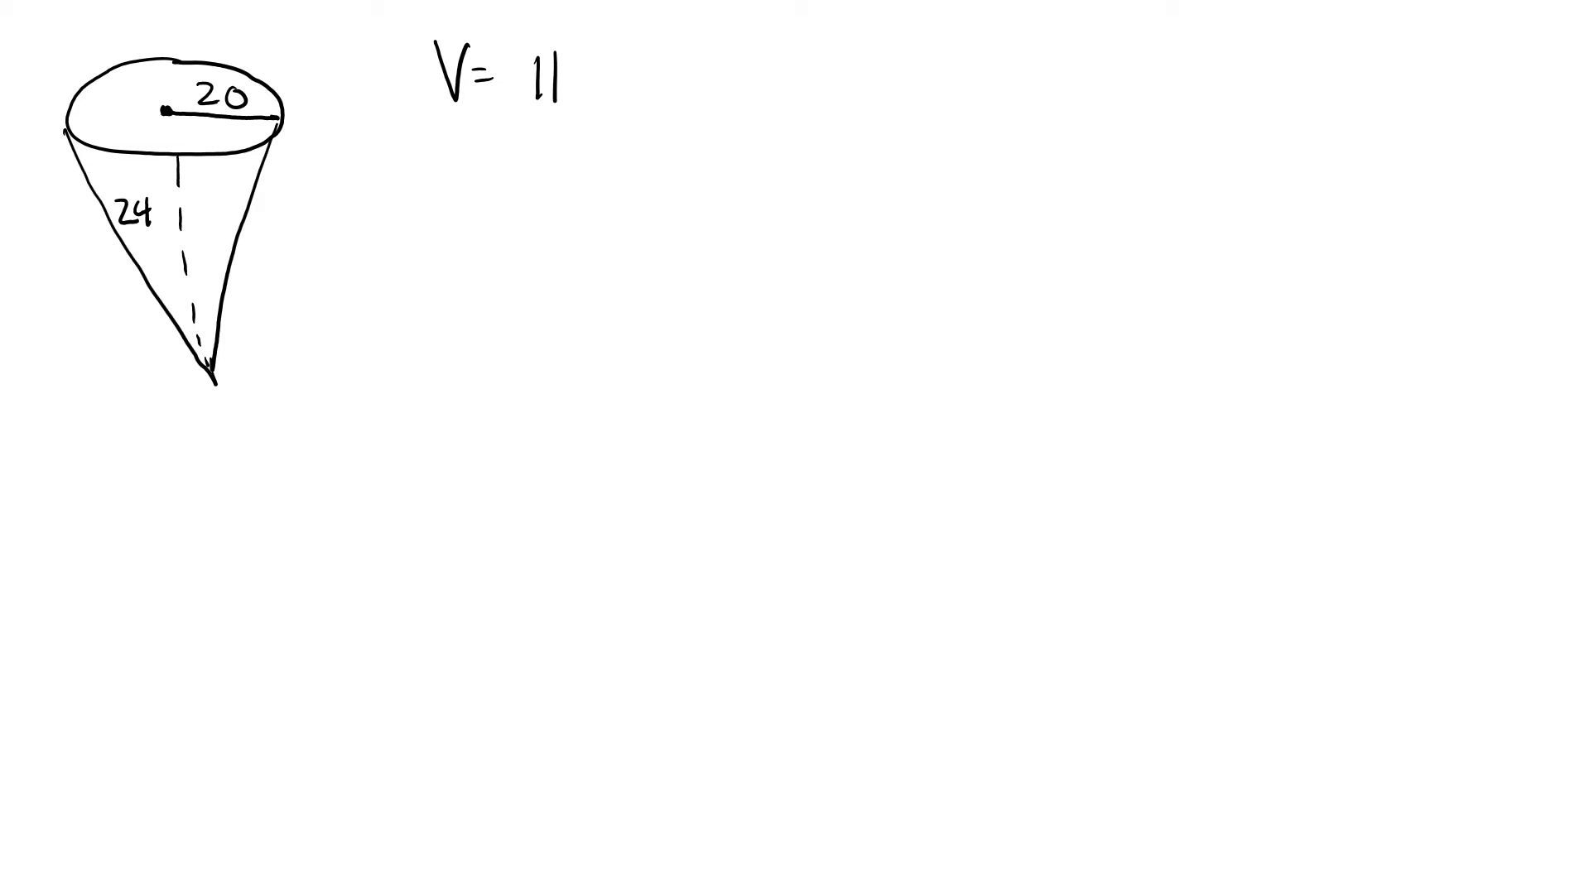
Step: Write V=πr²h/3, substitute π20²(24)/3, then simplify through π400(24)/3 and 9600π/3 to 3200π
{"action": "type", "text": "πr²h"}
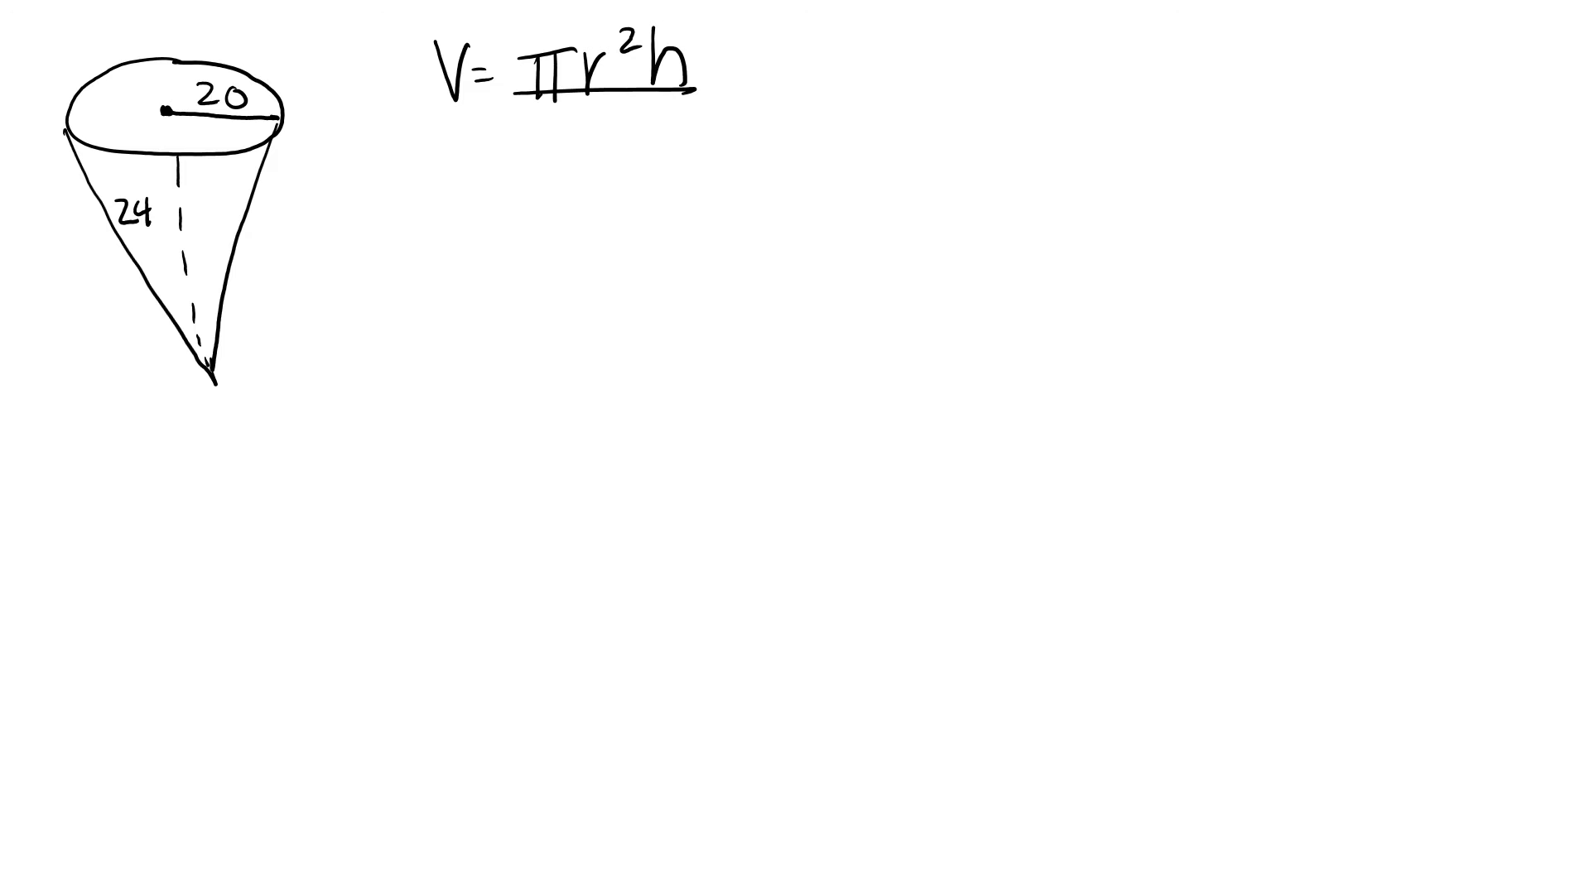
{"action": "type", "text": "3"}
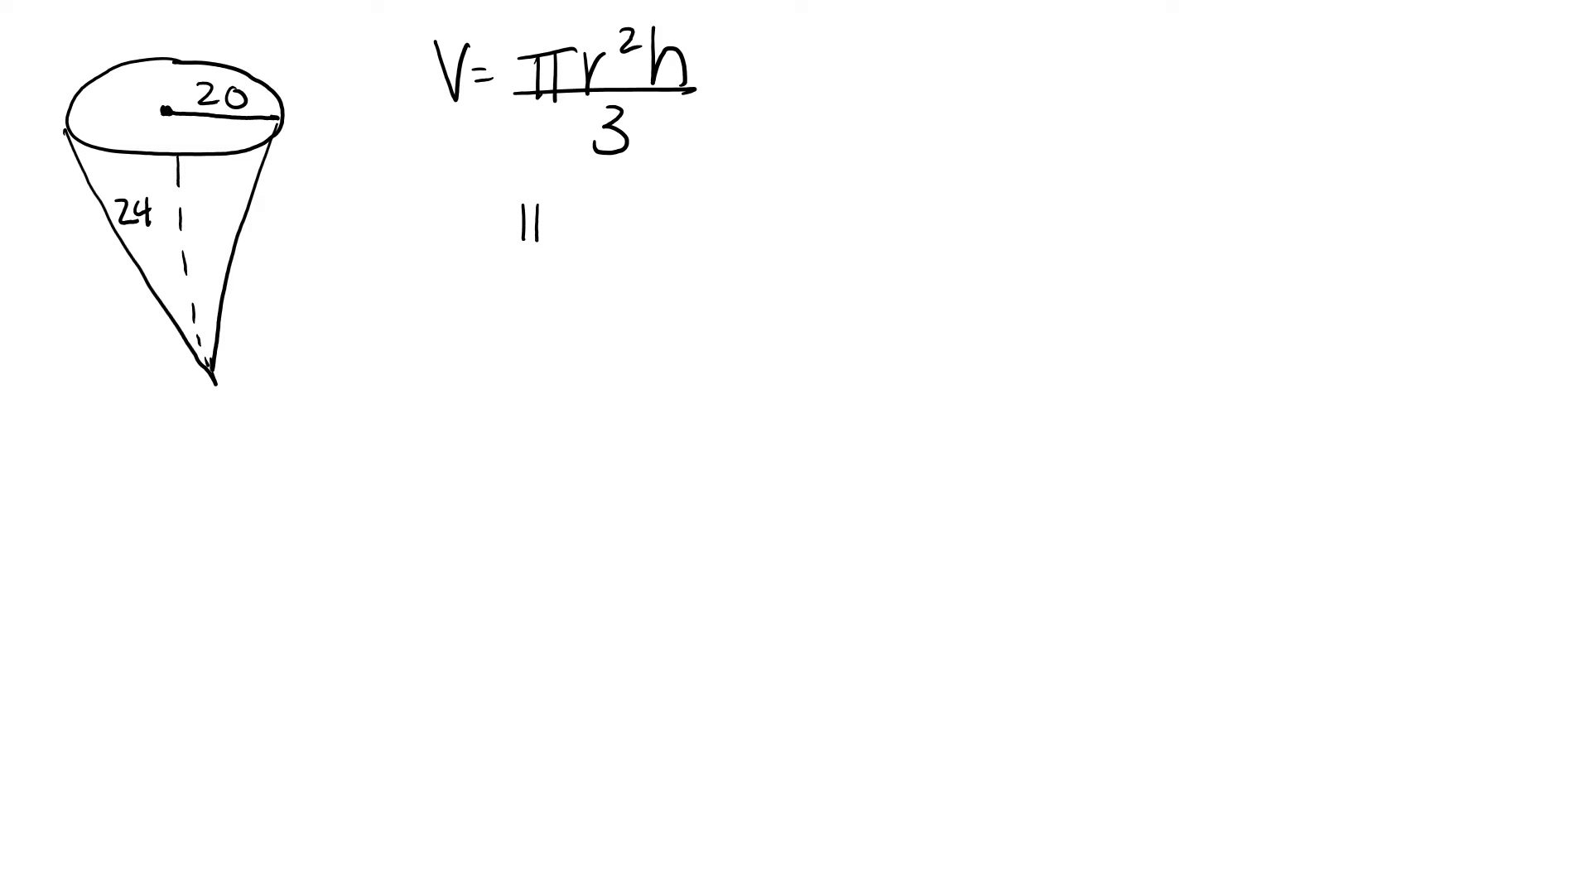
{"action": "type", "text": "π20²"}
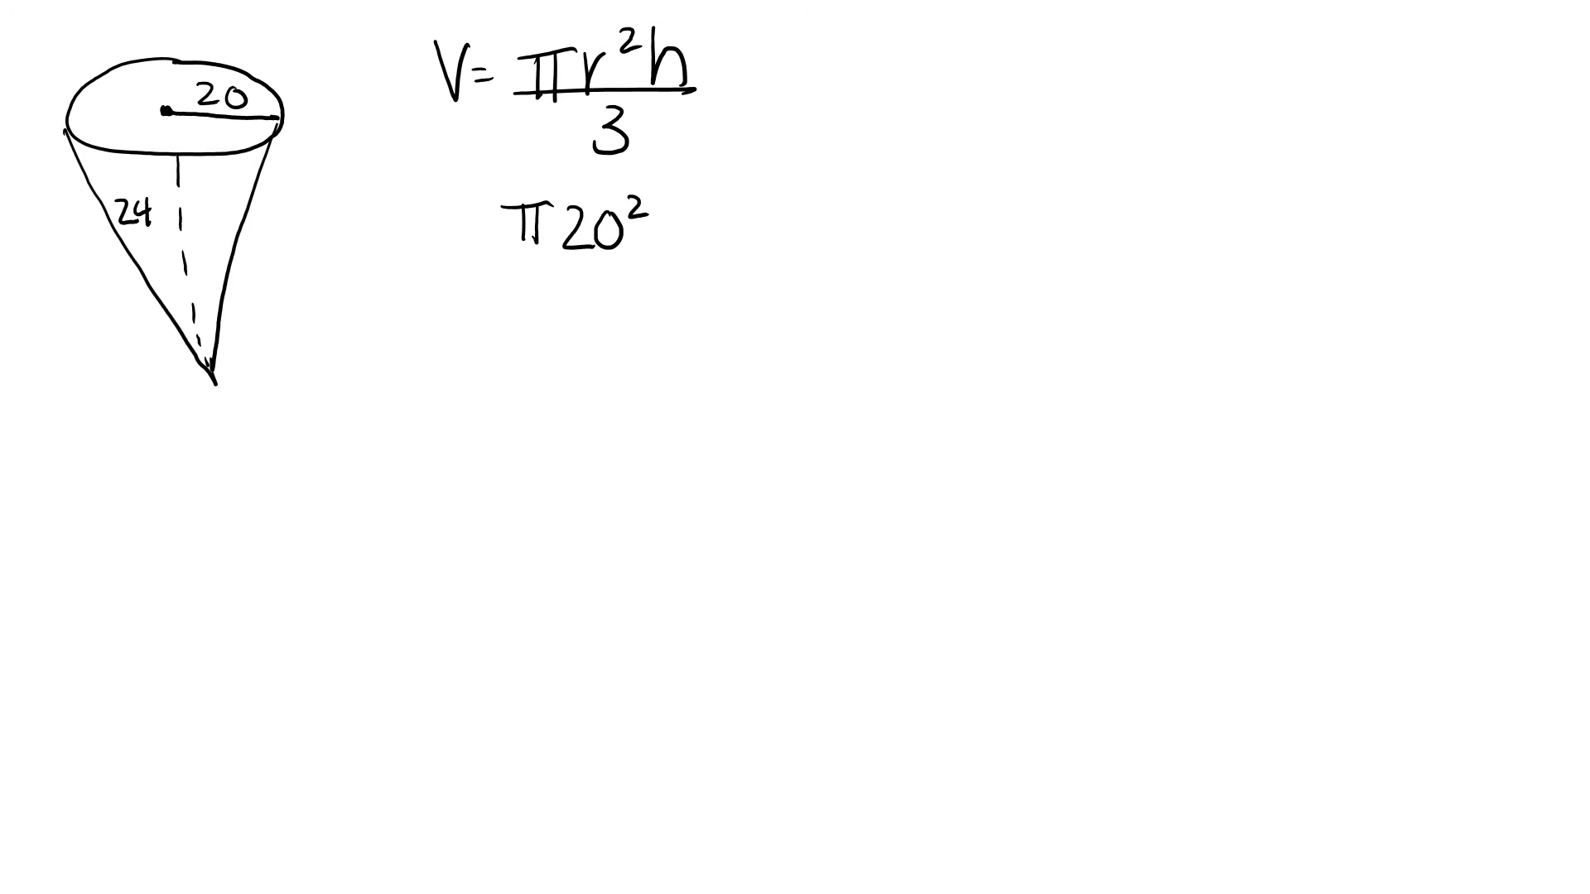
{"action": "type", "text": "(24)"}
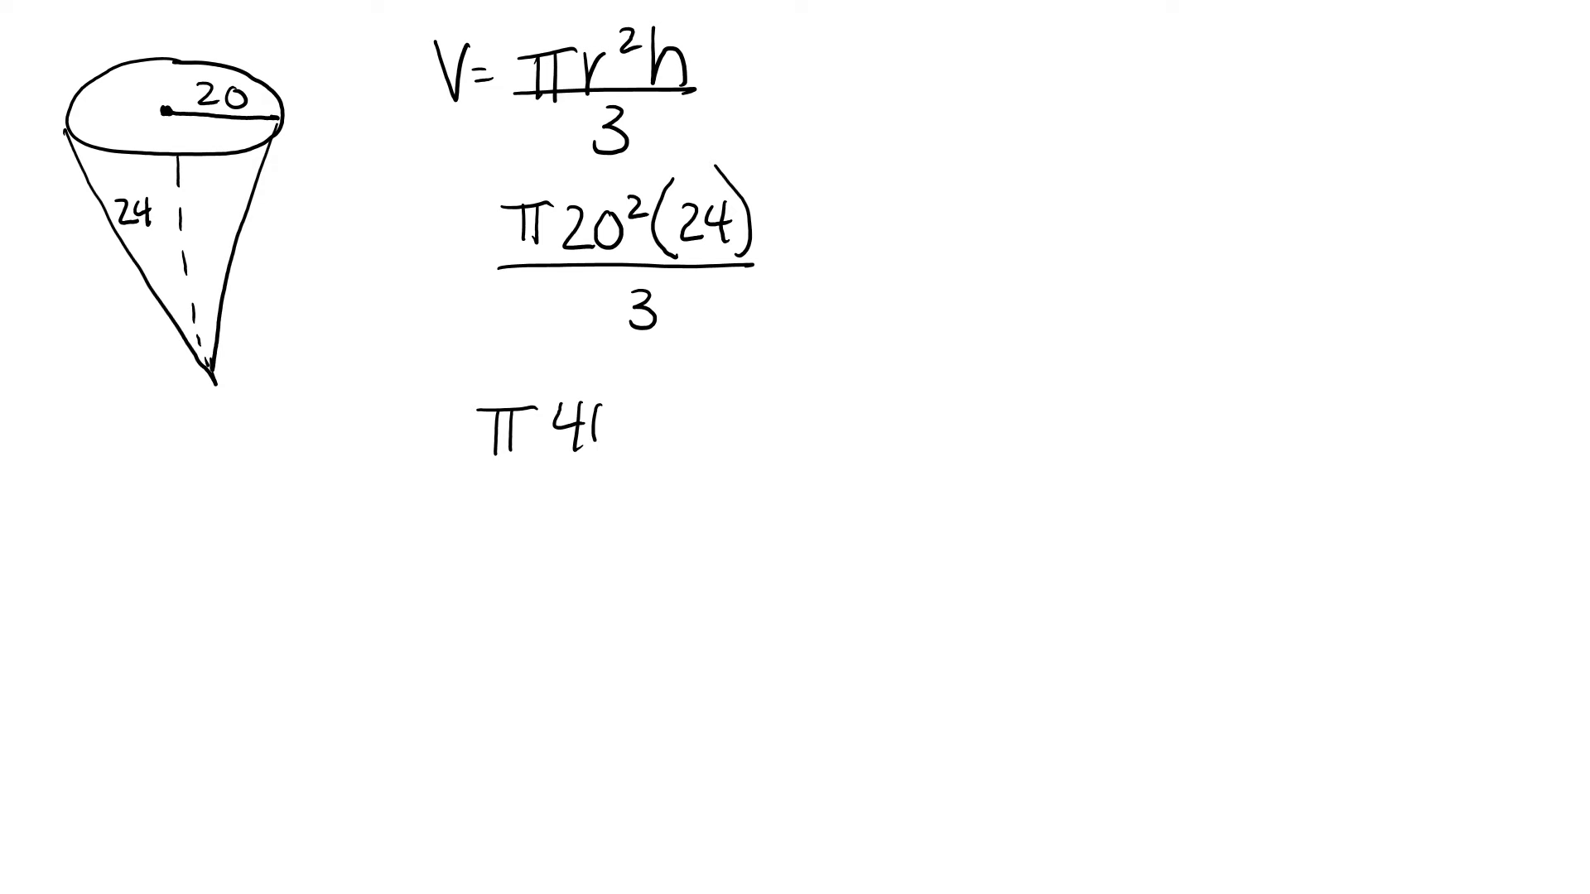
{"action": "type", "text": "00(24"}
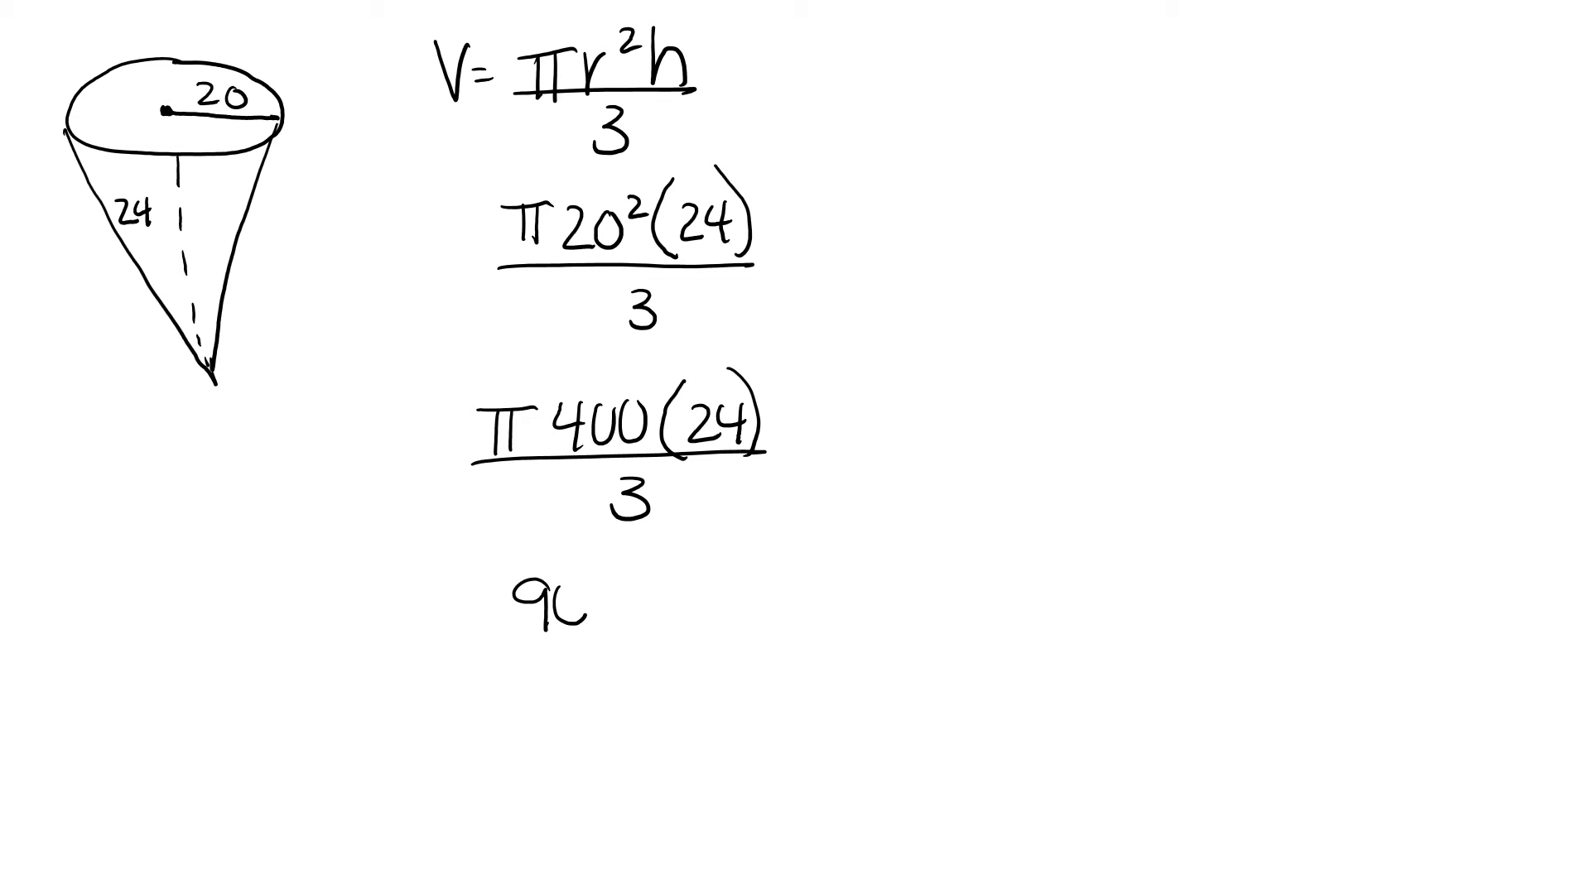
{"action": "type", "text": "600π"}
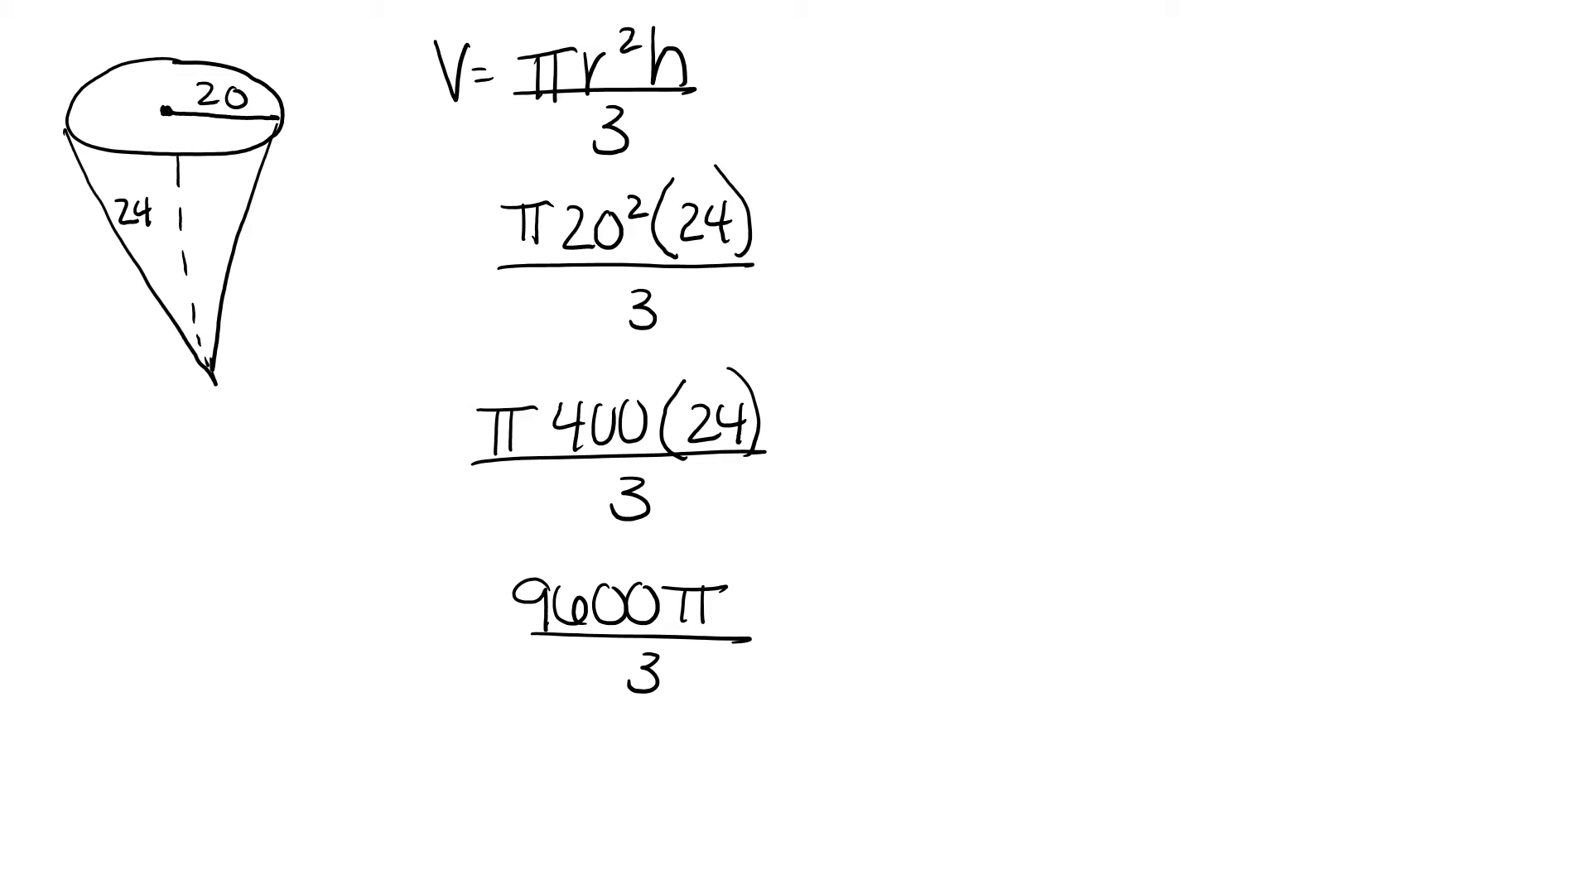
{"action": "type", "text": "3200π"}
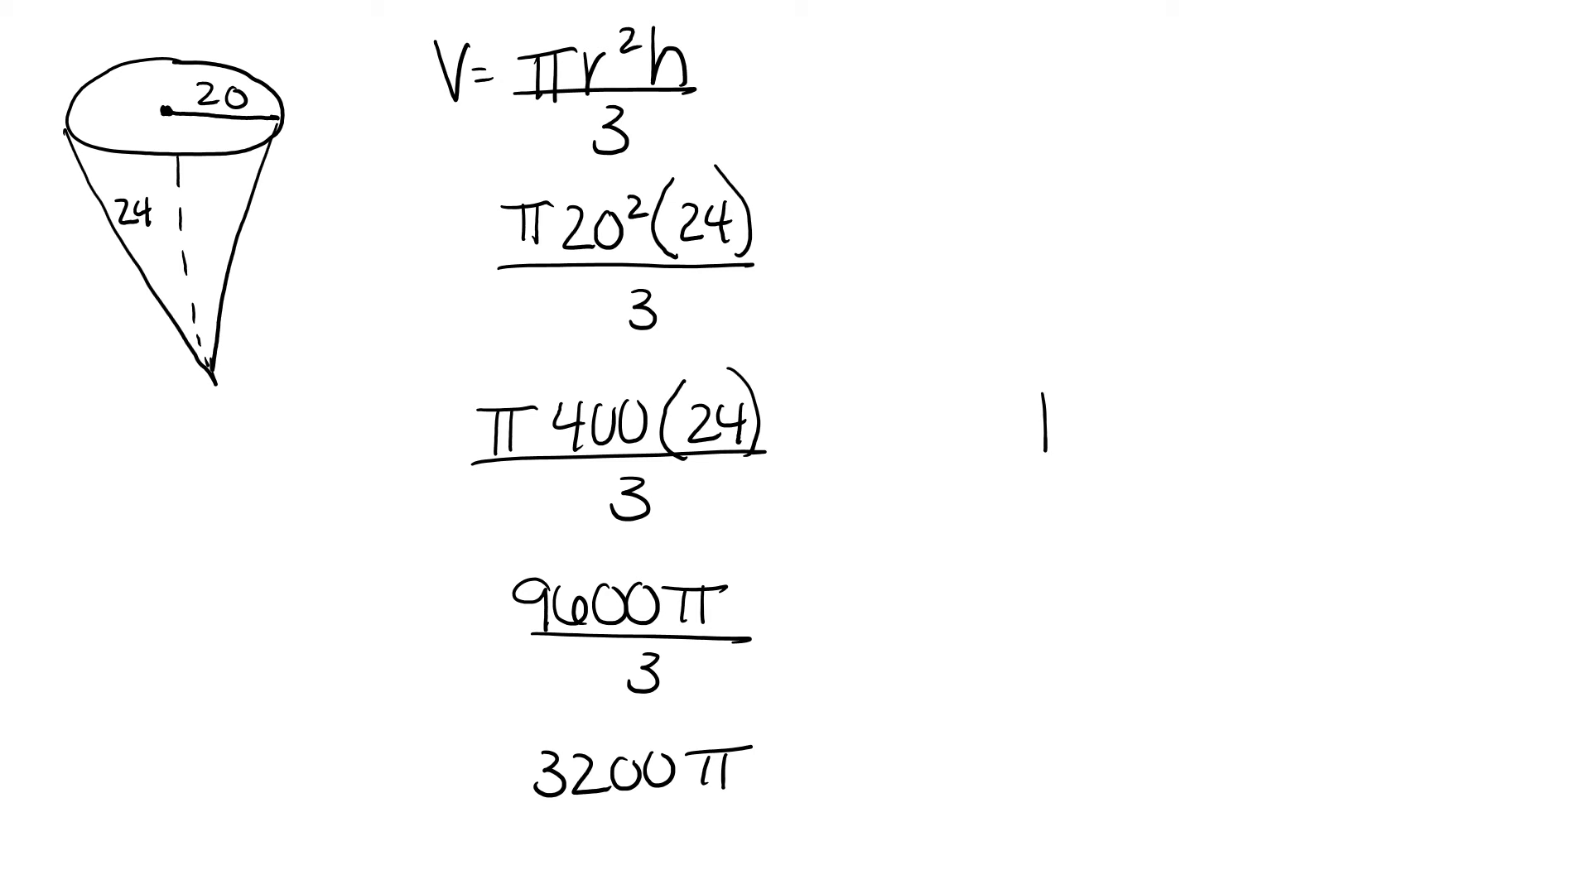
{"action": "type", "text": "0,048"}
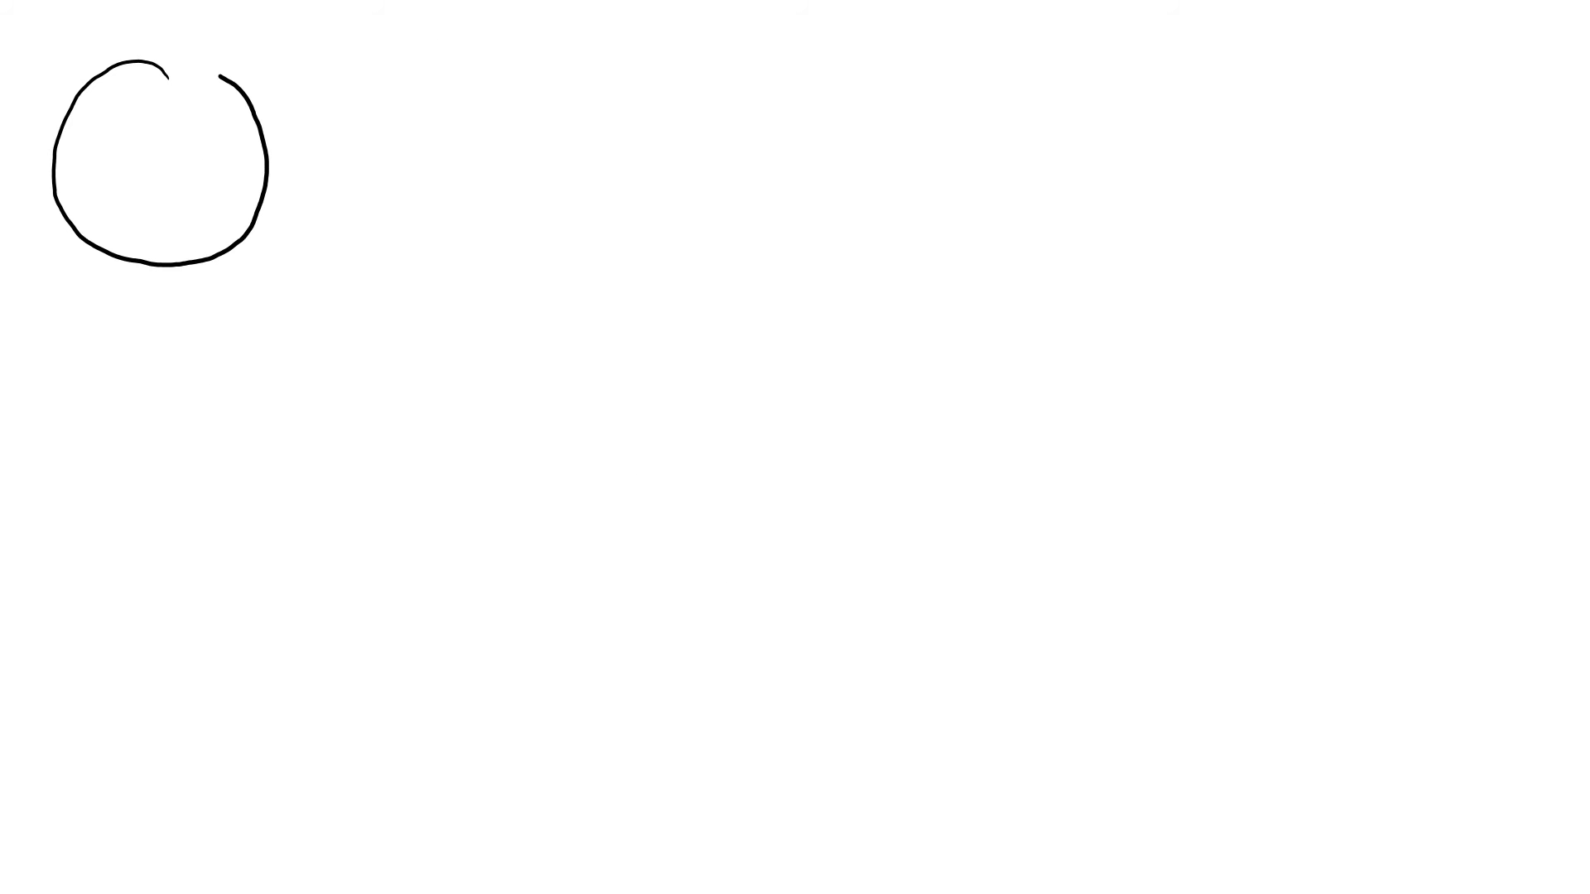
Step: Draw a sphere outline with dashed equator and radius line, and label the radius 22
{"action": "left_click_drag", "start_coordinate": [55, 184], "coordinate": [262, 188]}
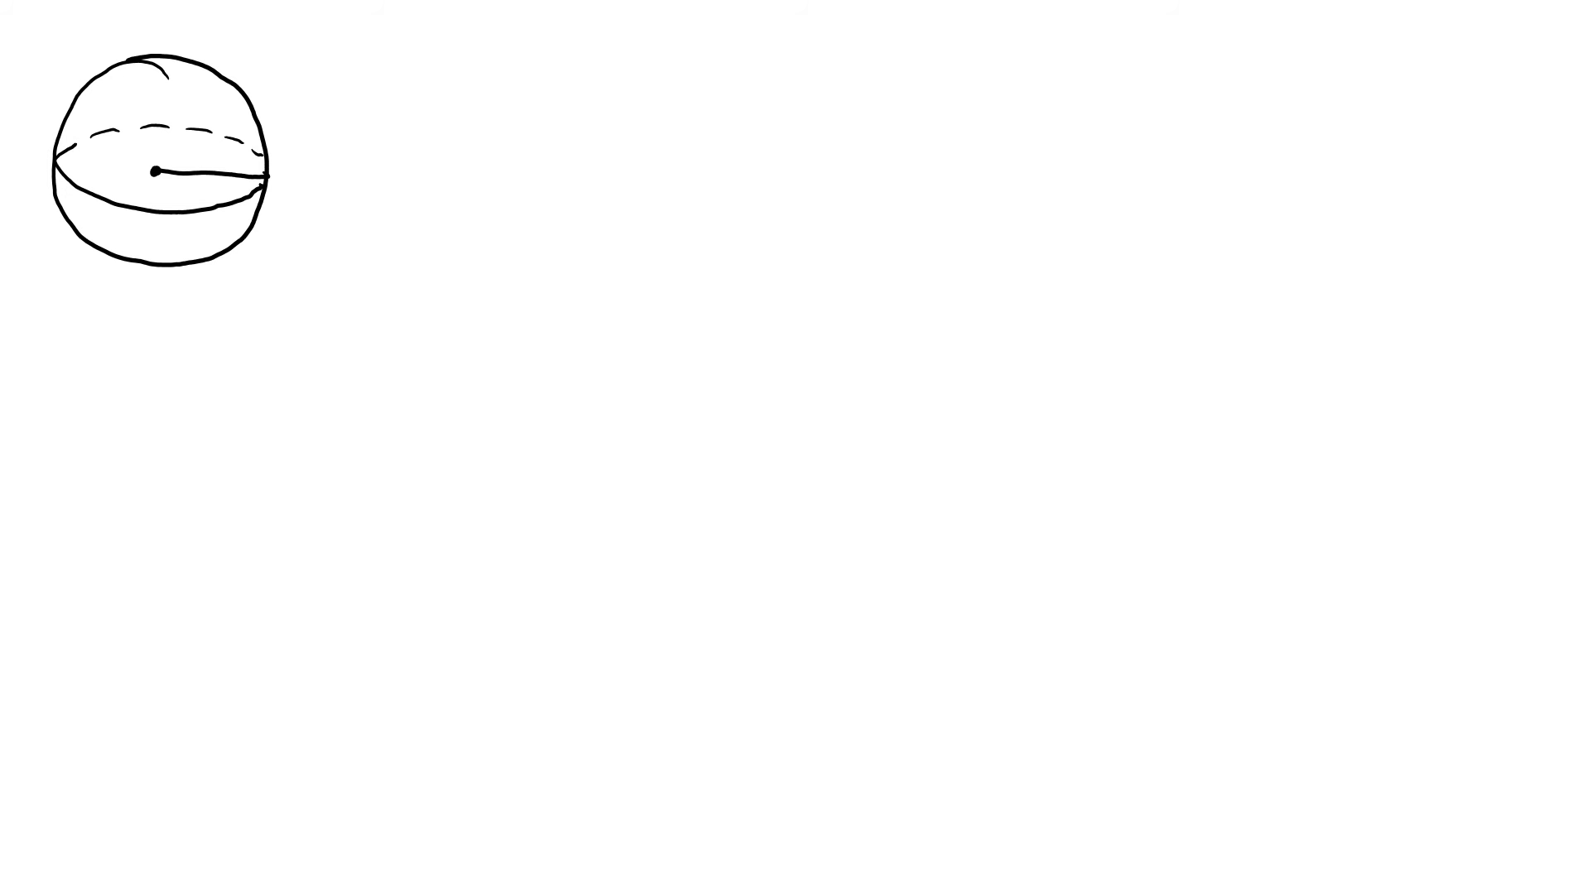
{"action": "type", "text": "22"}
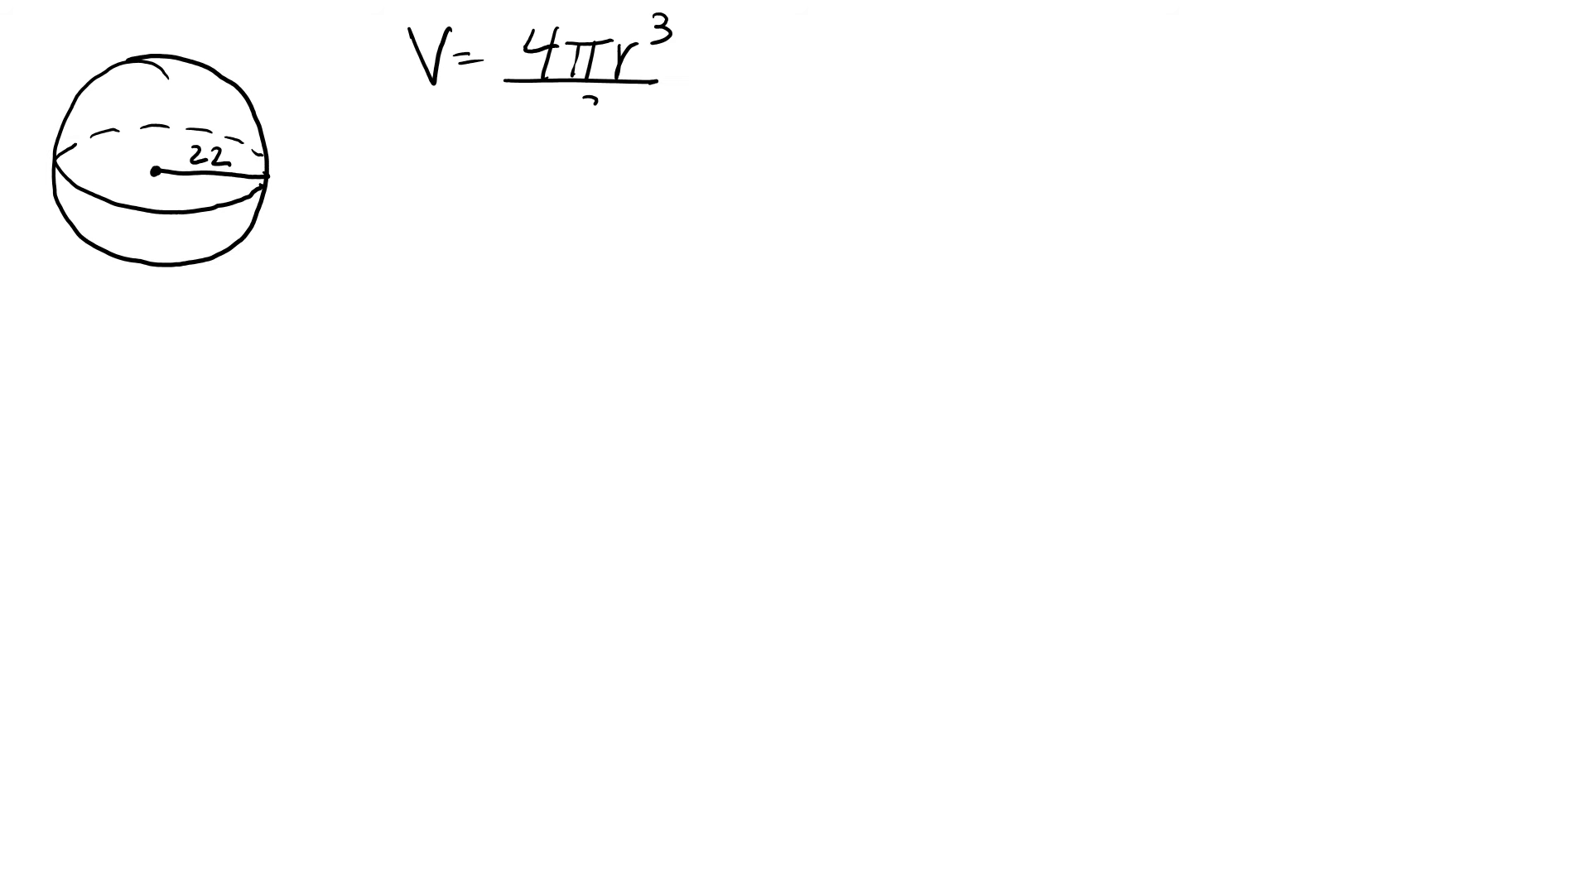
Step: Write V=4πr³/3, substitute 4π22³/3, and expand to 4π10648/3
{"action": "type", "text": "4"}
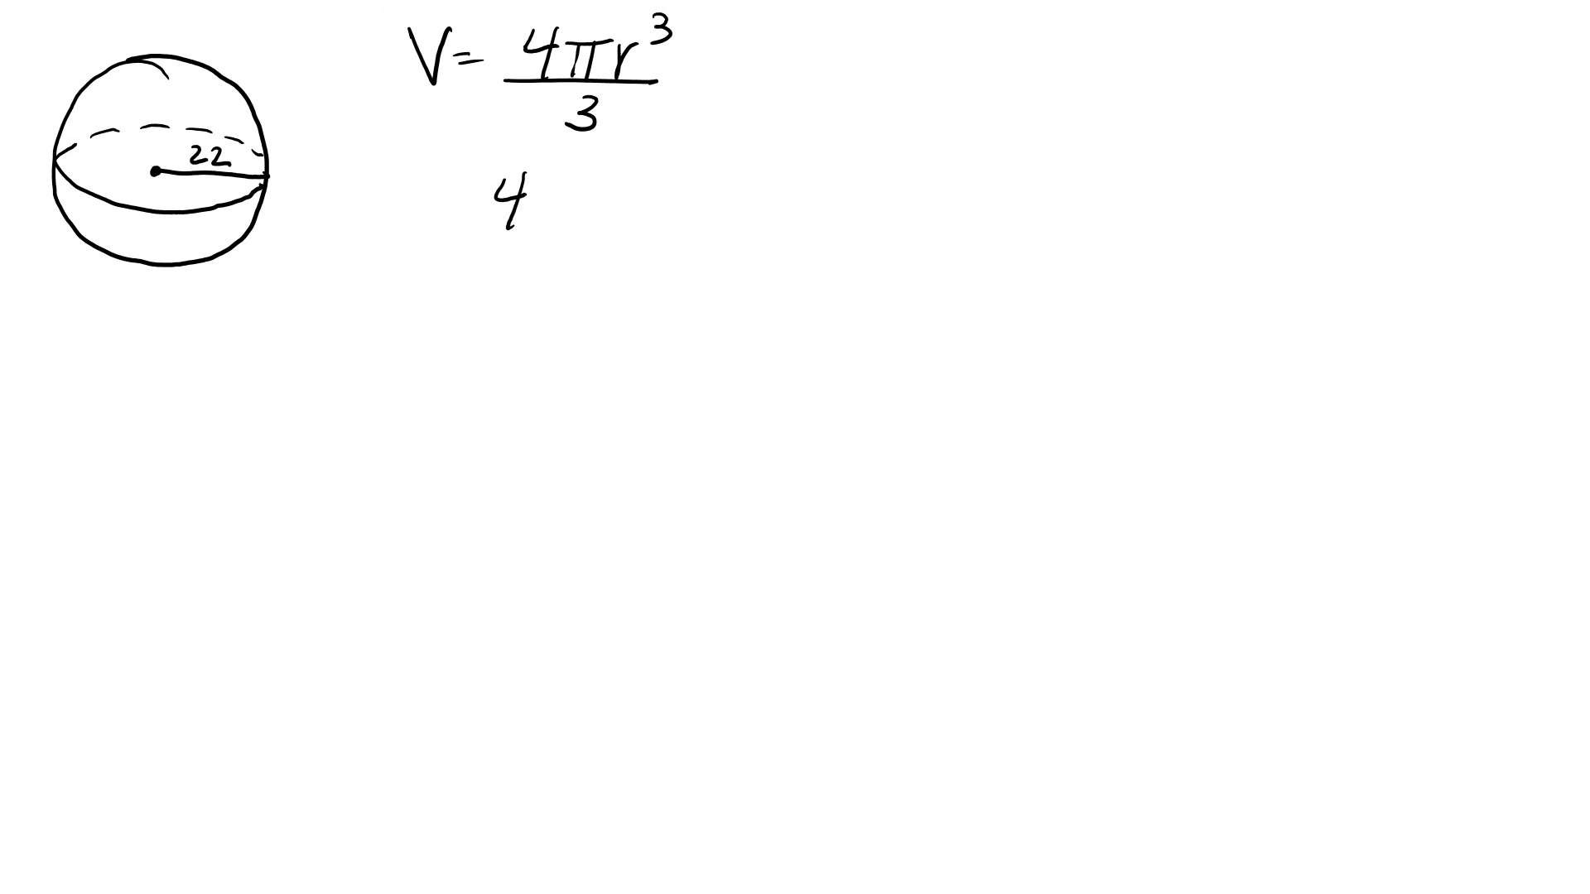
{"action": "type", "text": "π22³"}
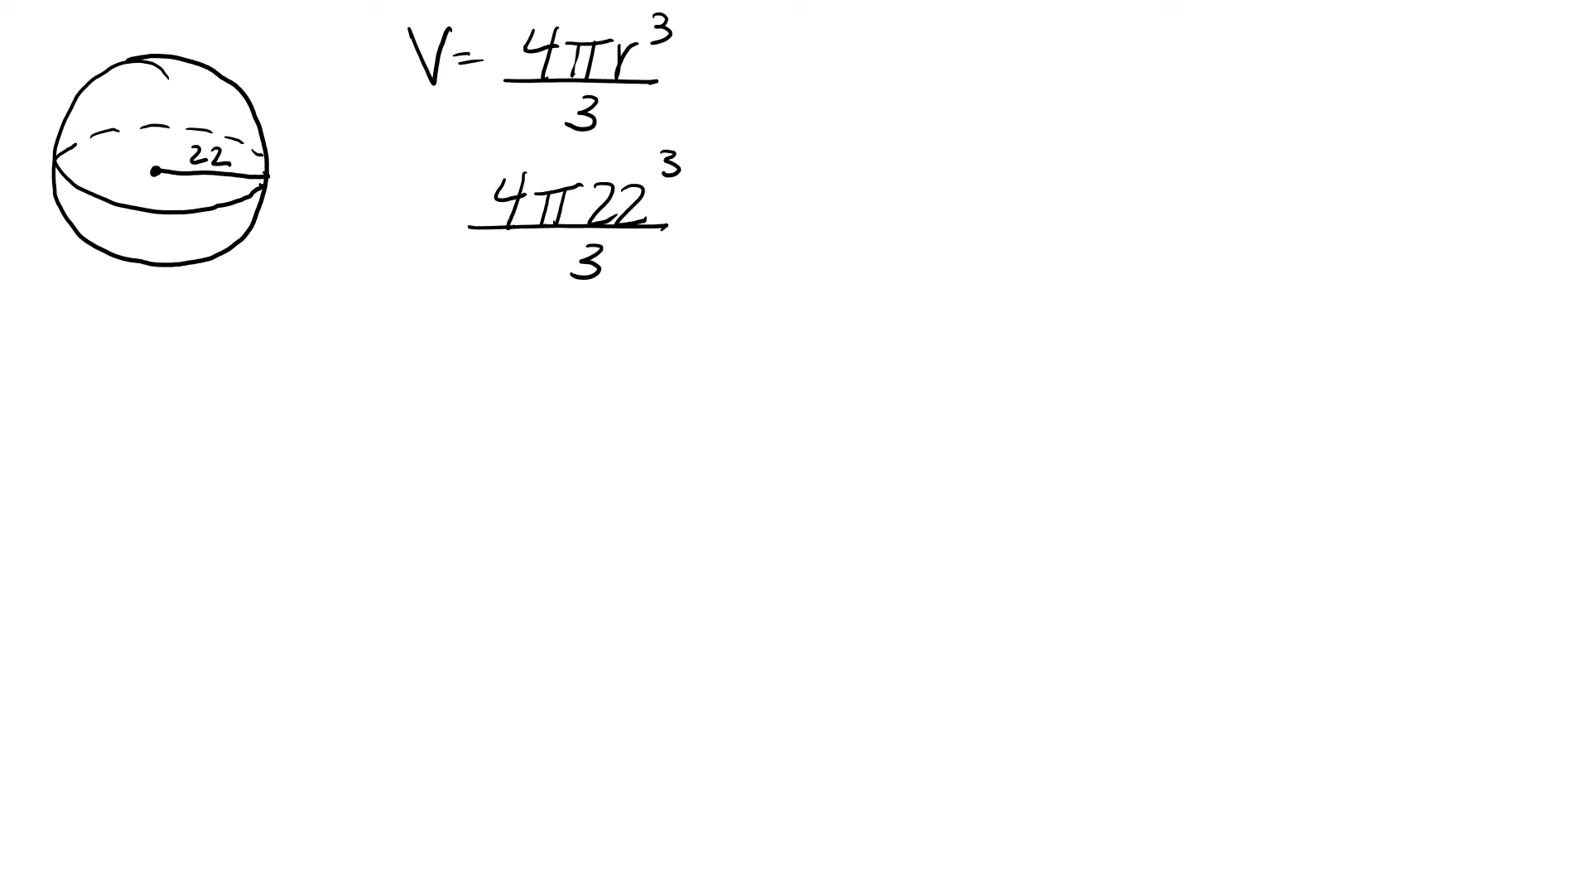
{"action": "type", "text": "4π"}
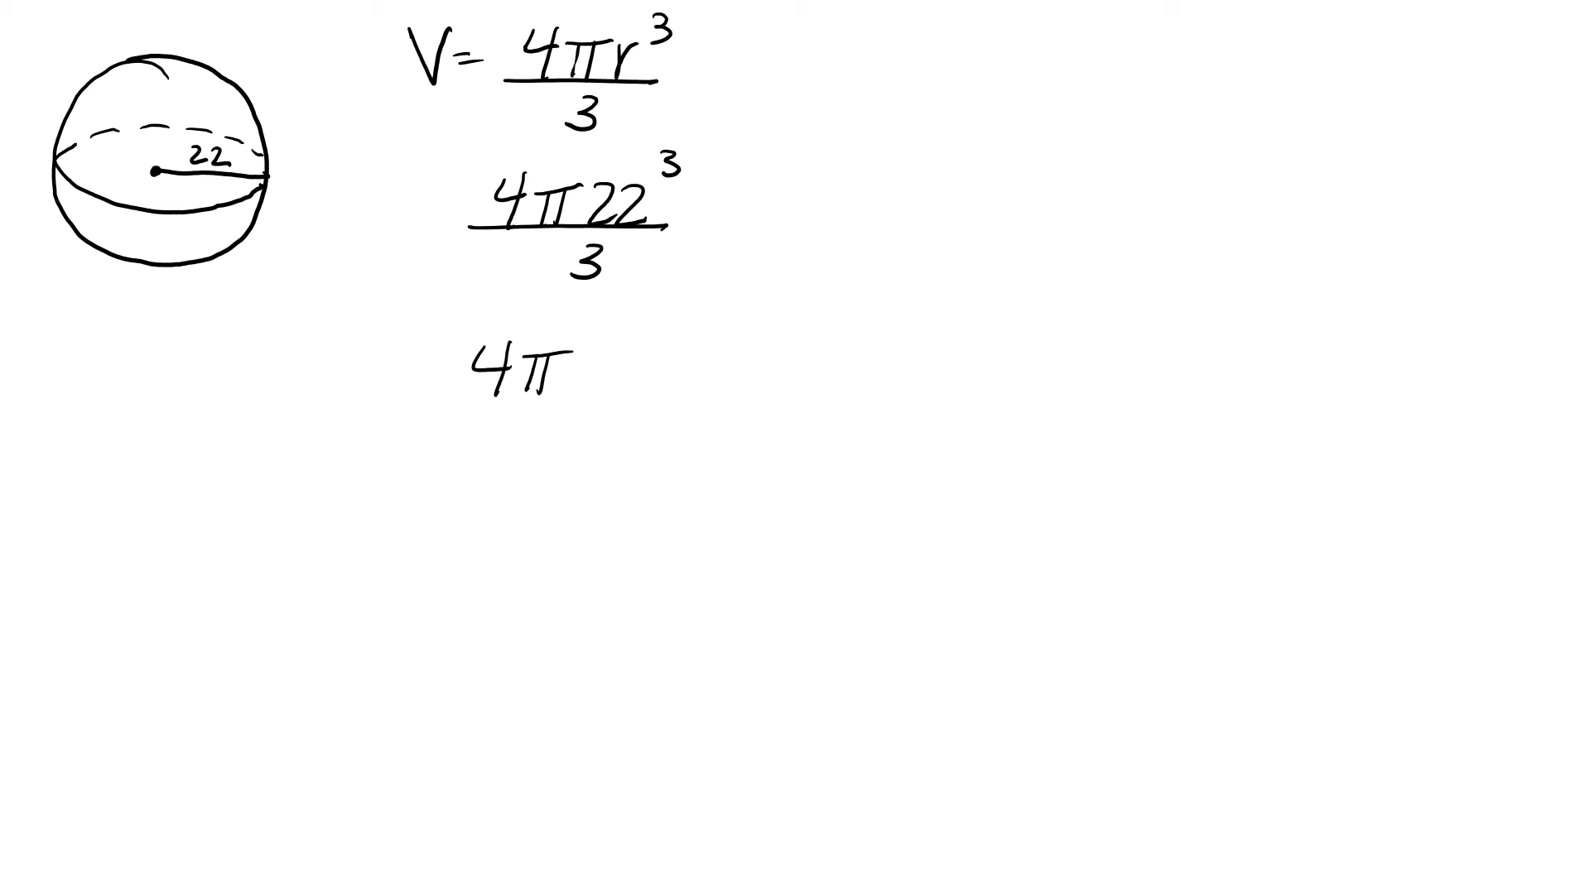
{"action": "type", "text": "10648"}
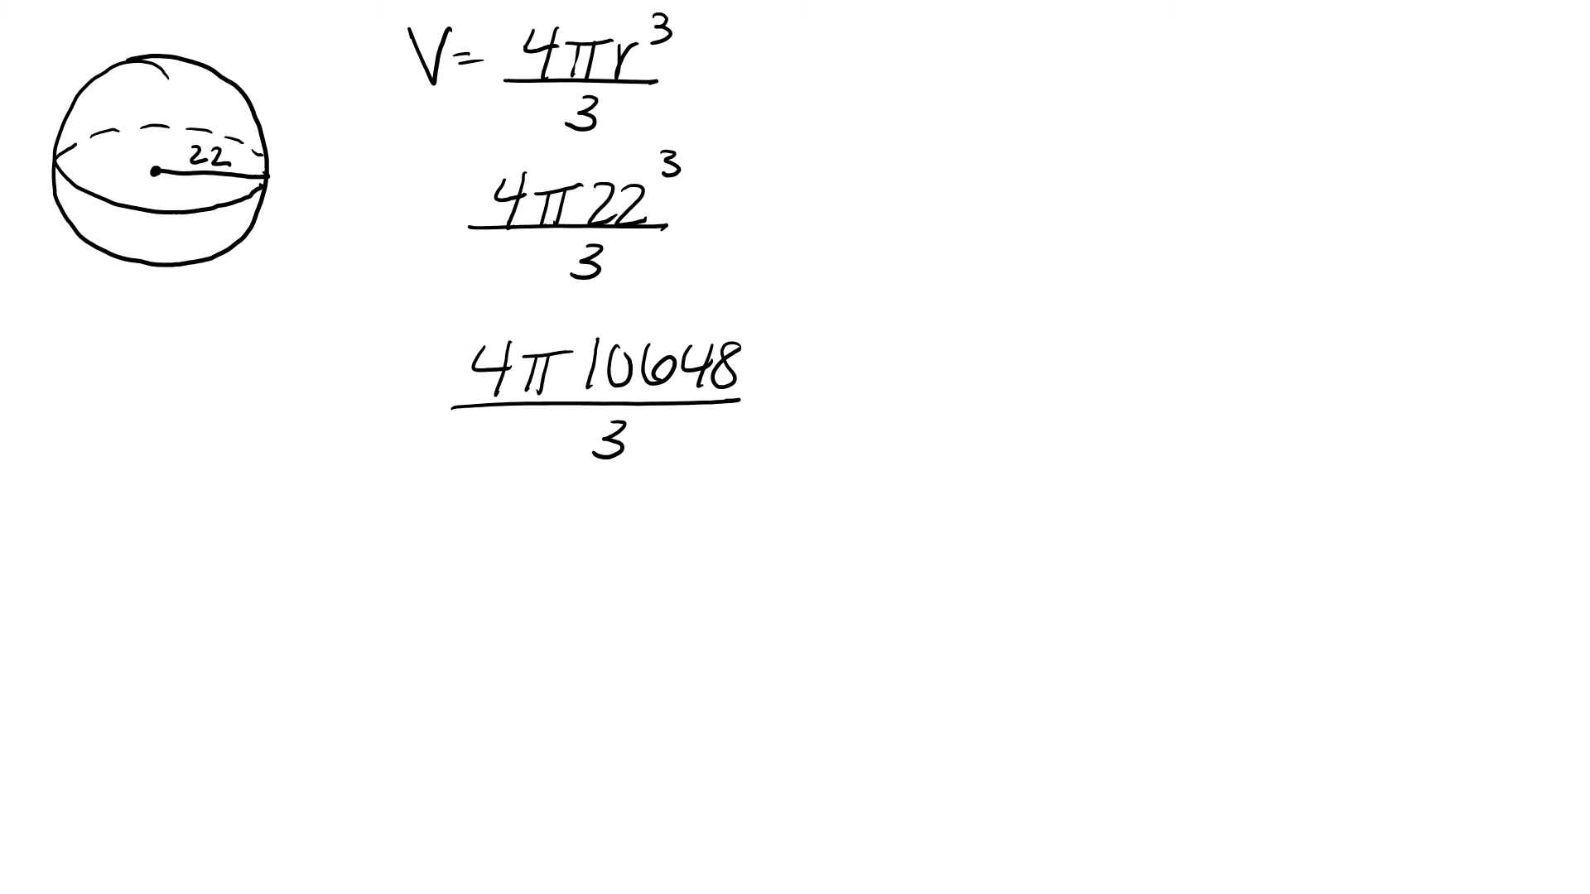
Step: Simplify to 42592π/3 and 14,197.3̄π, then begin writing the decimal value
{"action": "type", "text": "42"}
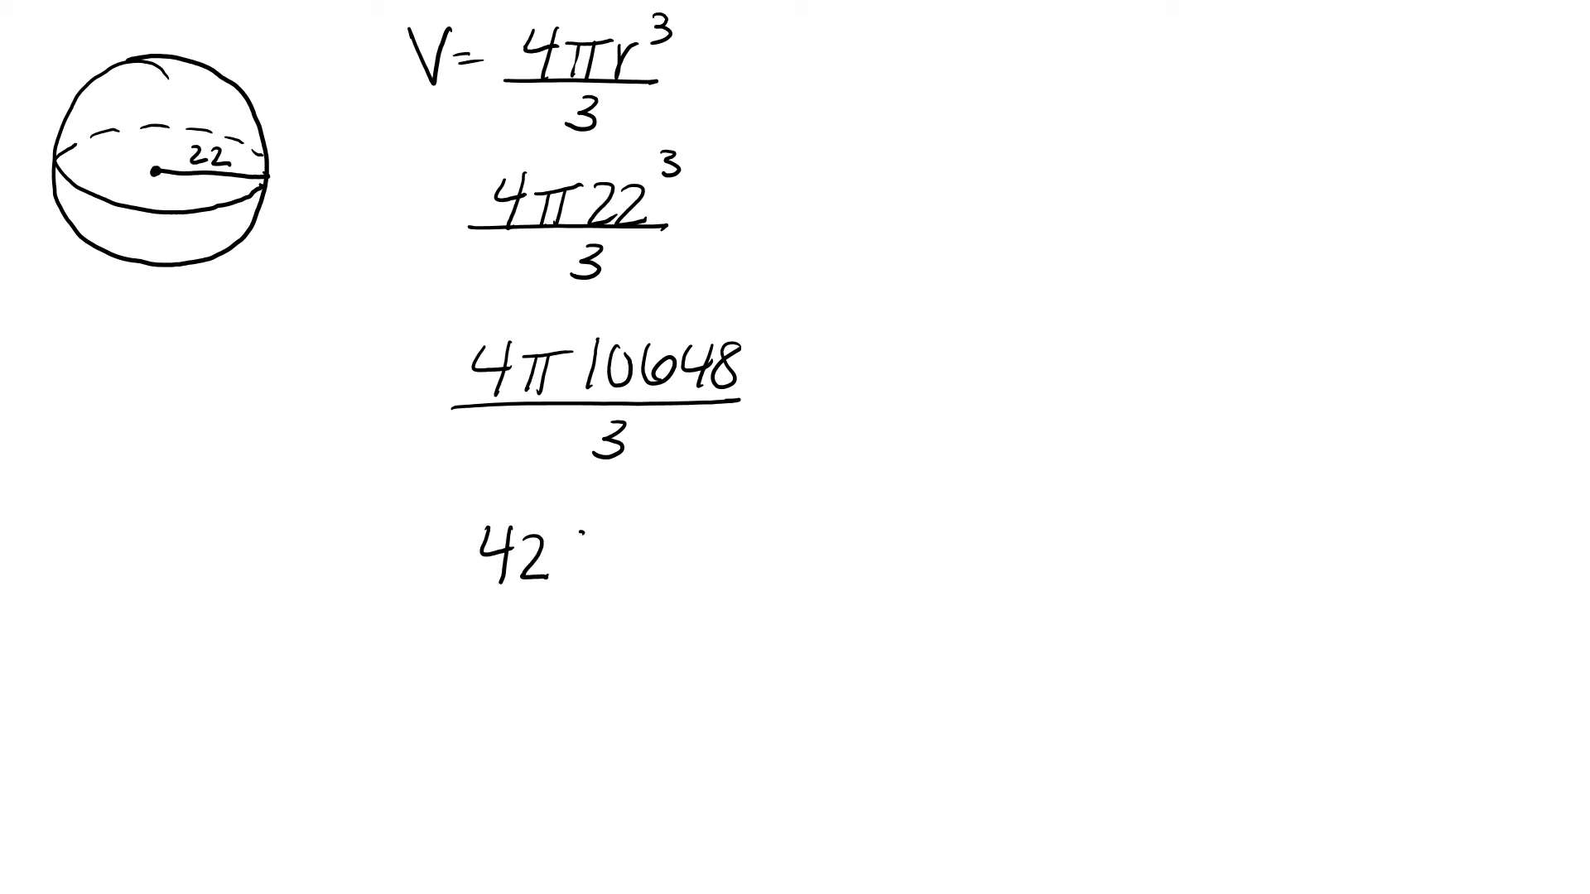
{"action": "type", "text": "59211"}
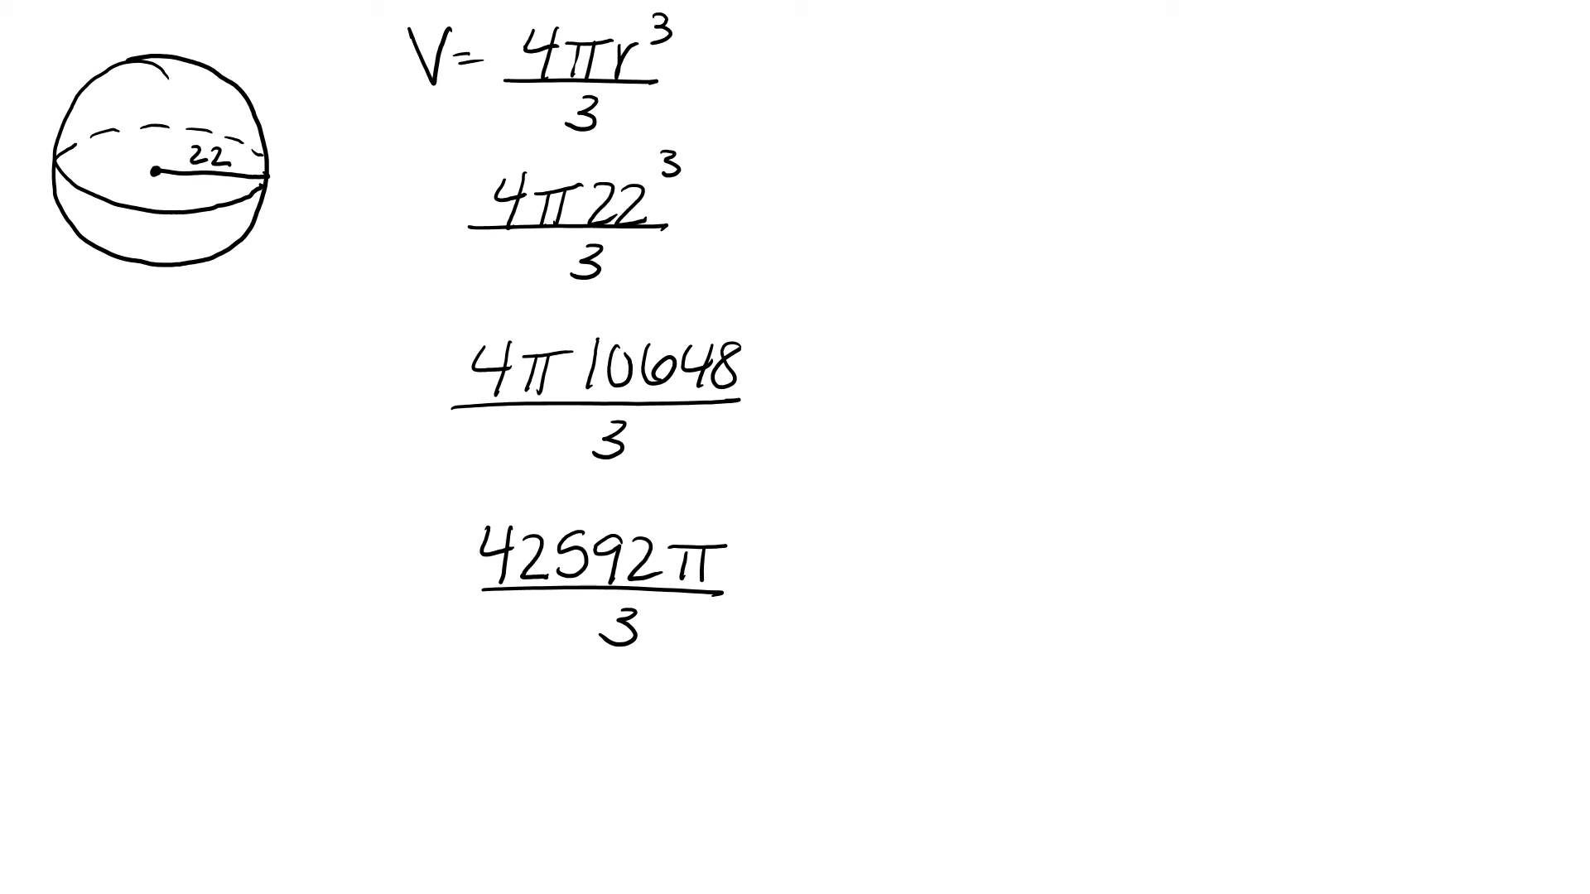
{"action": "type", "text": "14"}
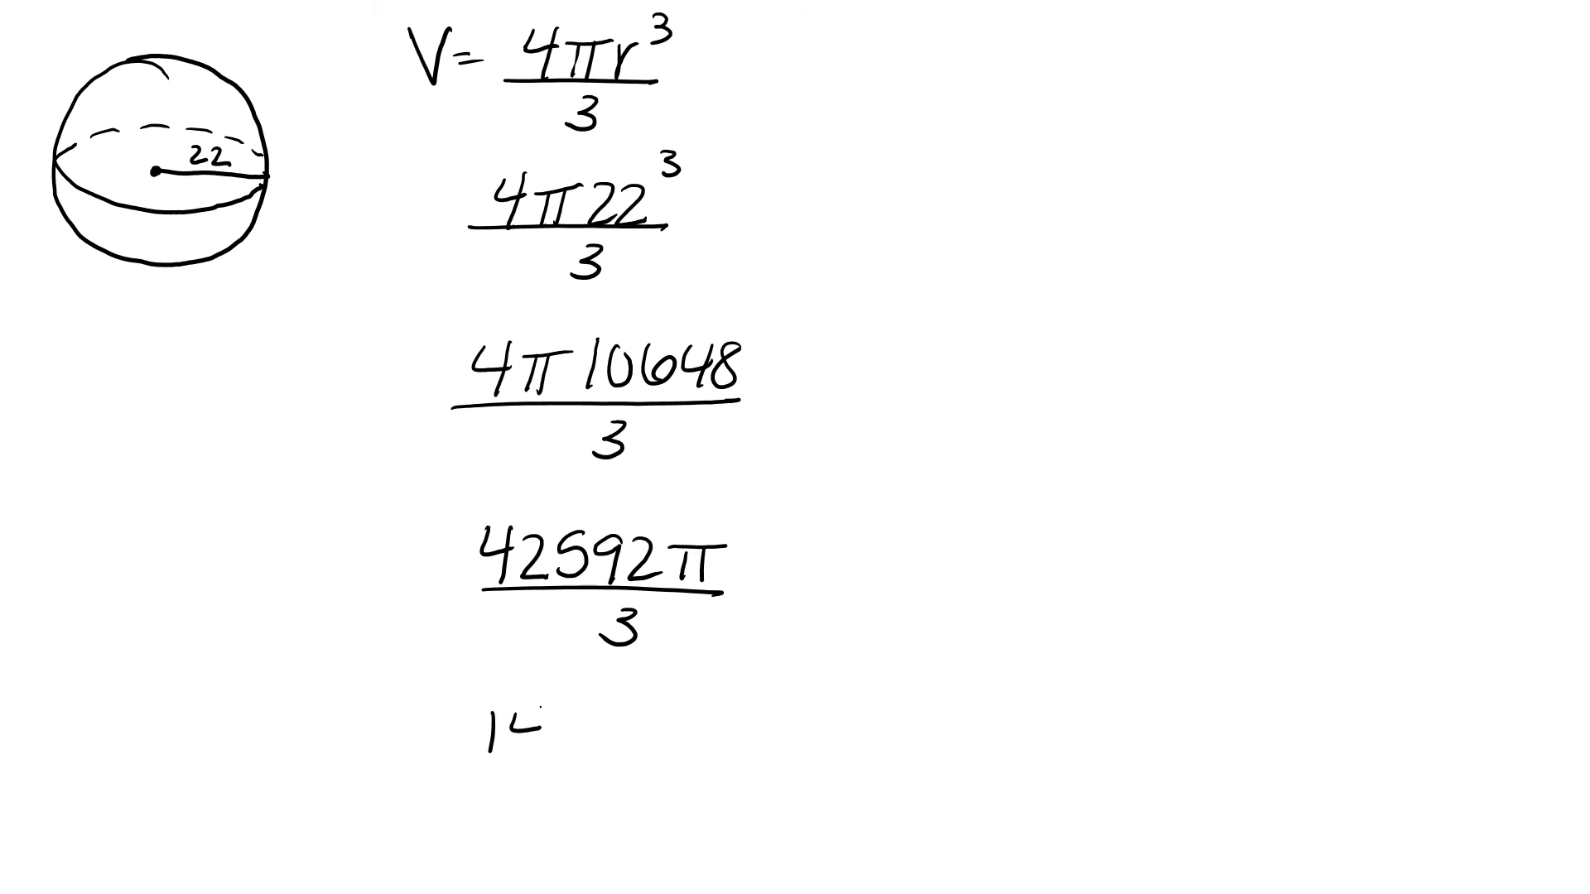
{"action": "type", "text": "14,197."}
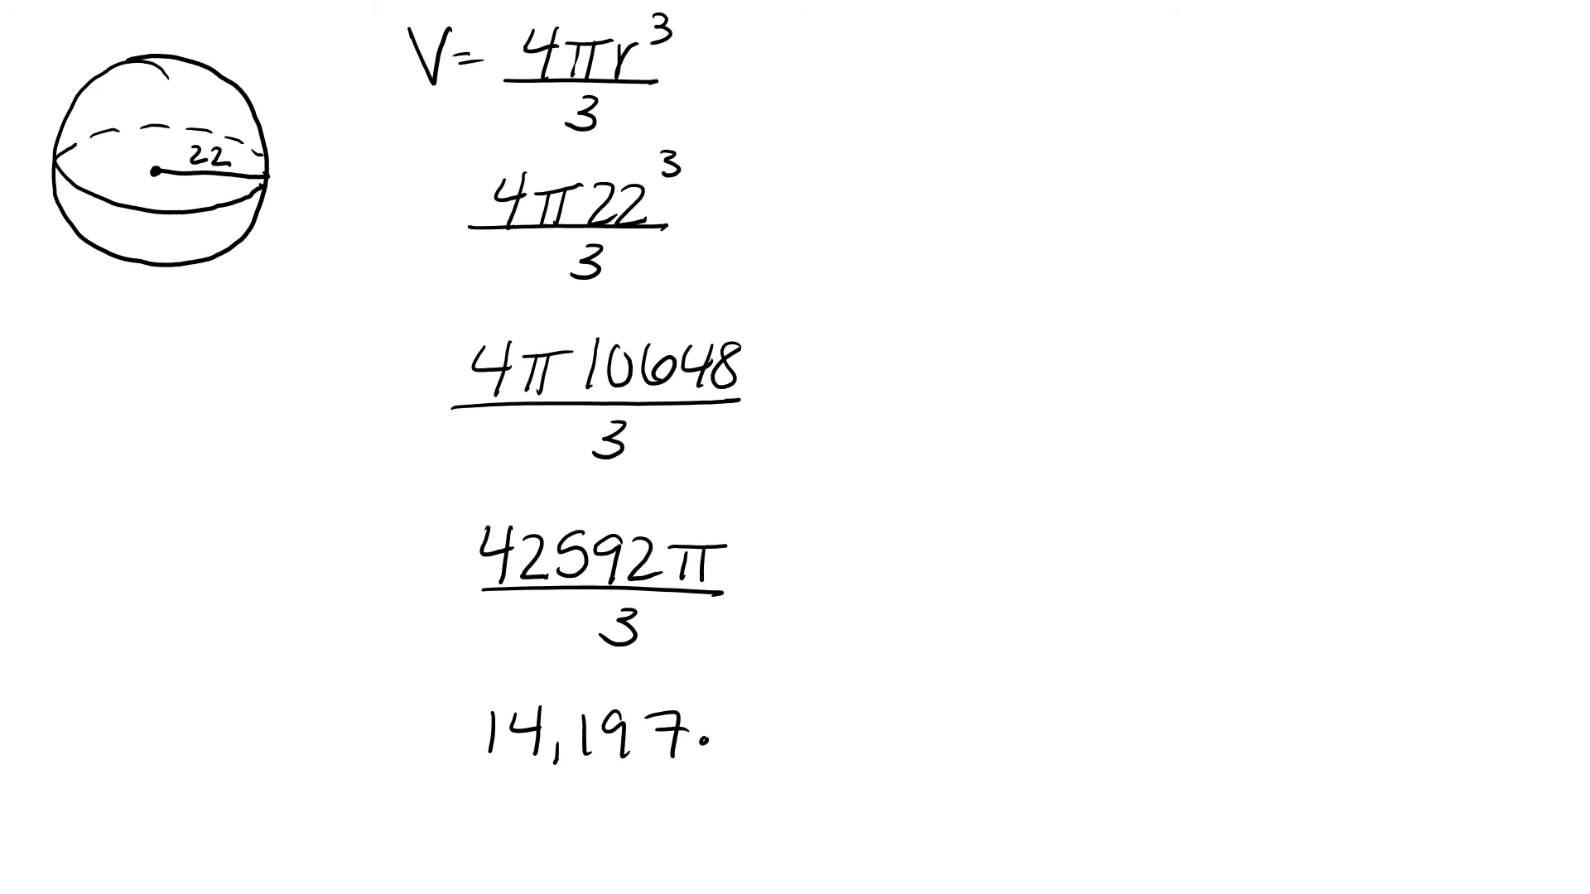
{"action": "type", "text": "3π"}
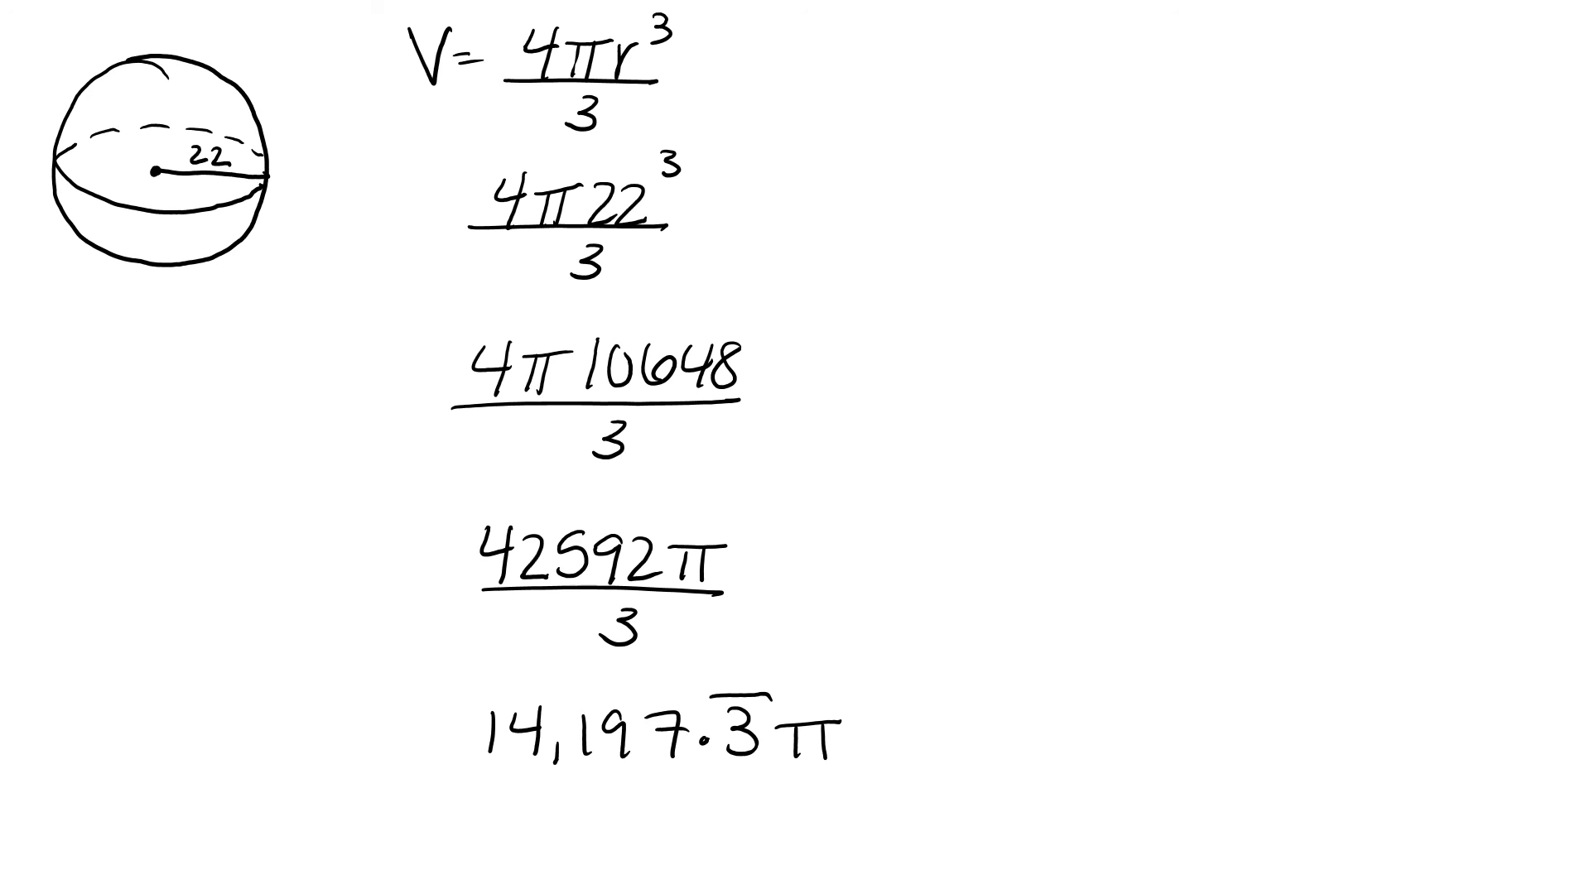
{"action": "type", "text": "4457"}
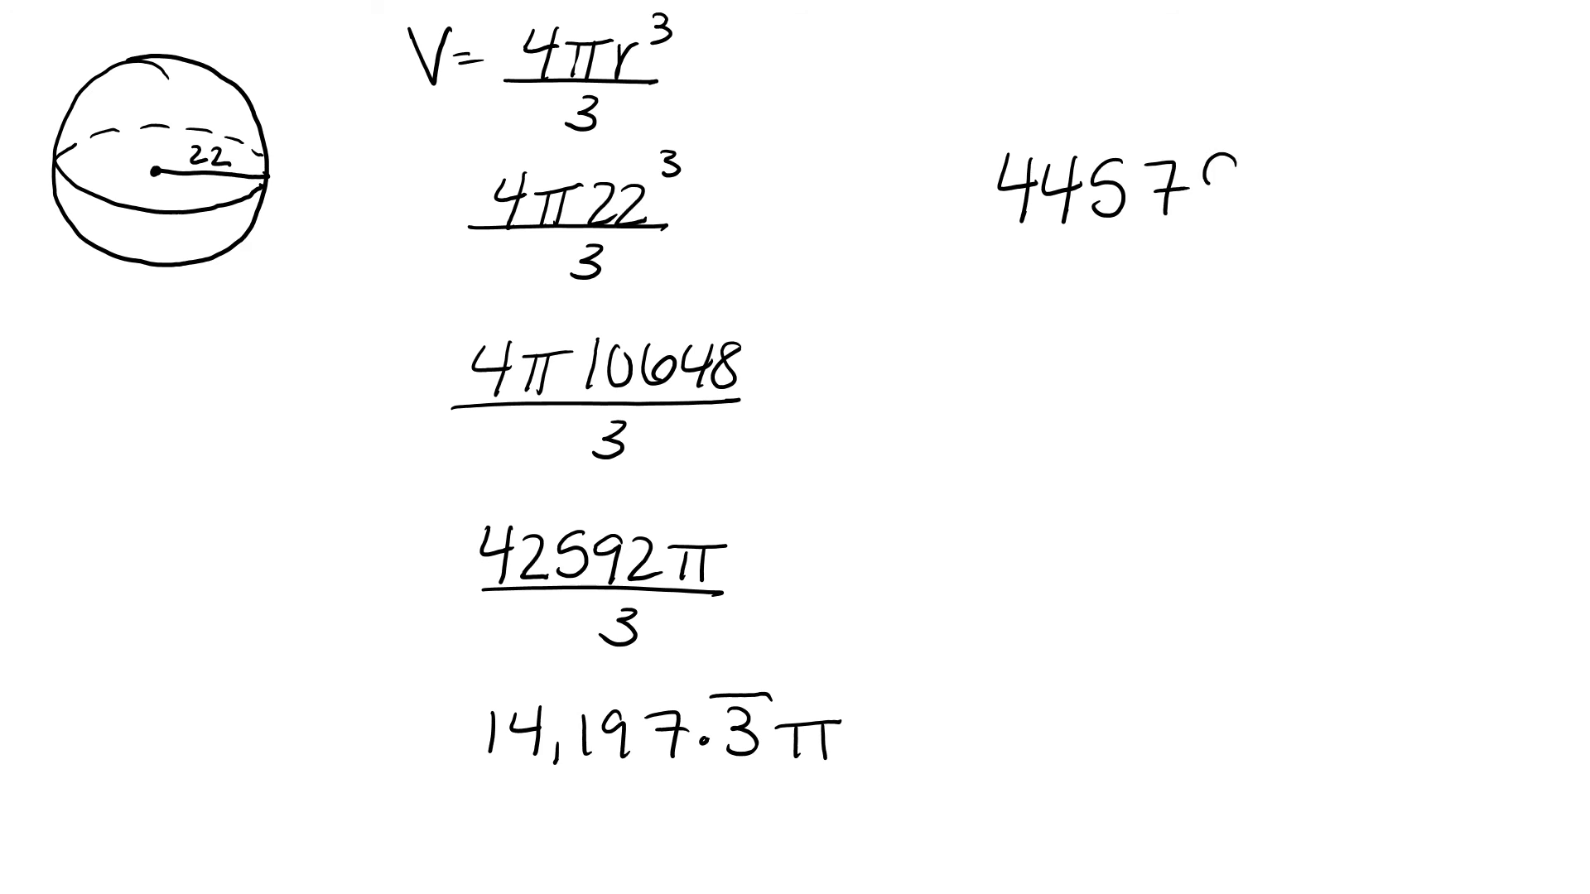
Step: Finish writing 445797.62, underline the 6 and arrow the 2 in red to round down
{"action": "type", "text": "97.6"}
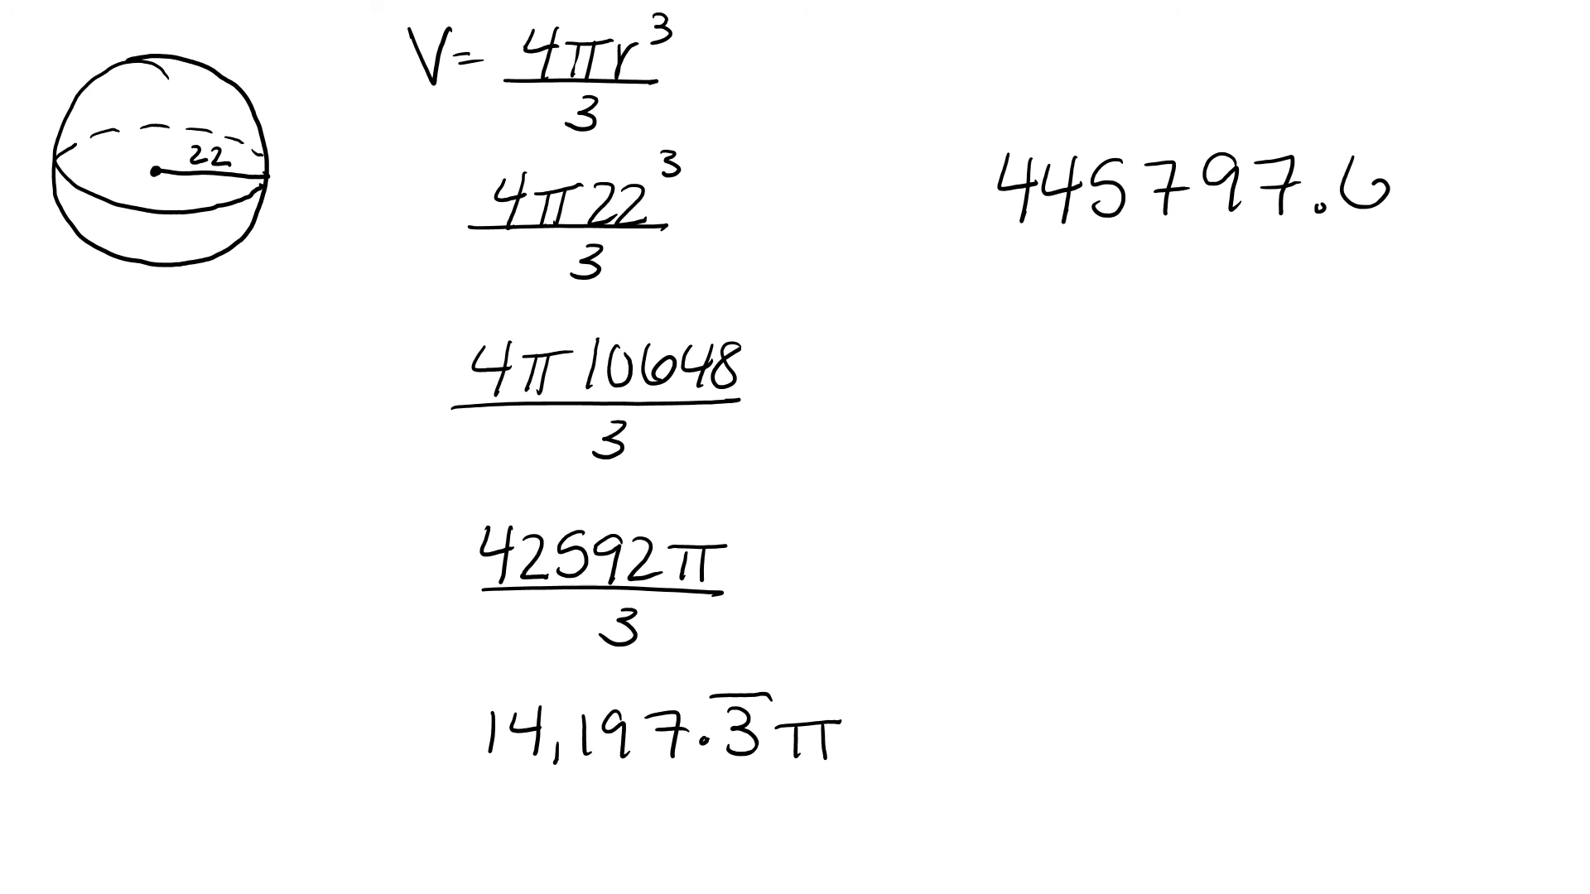
{"action": "type", "text": "62"}
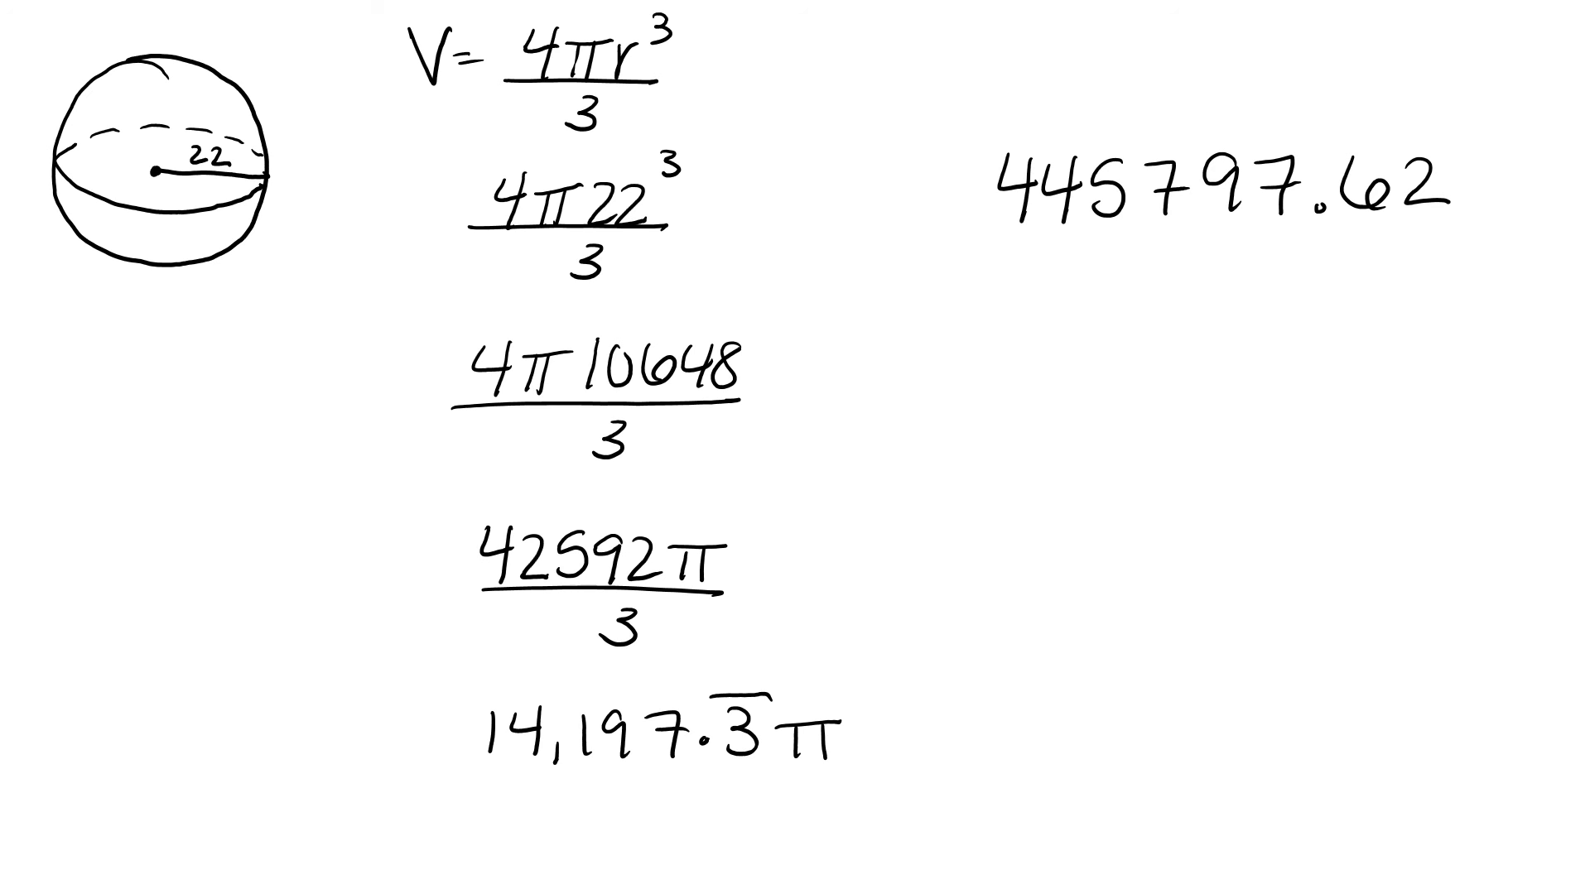
{"action": "left_click_drag", "start_coordinate": [1333, 231], "coordinate": [1394, 231]}
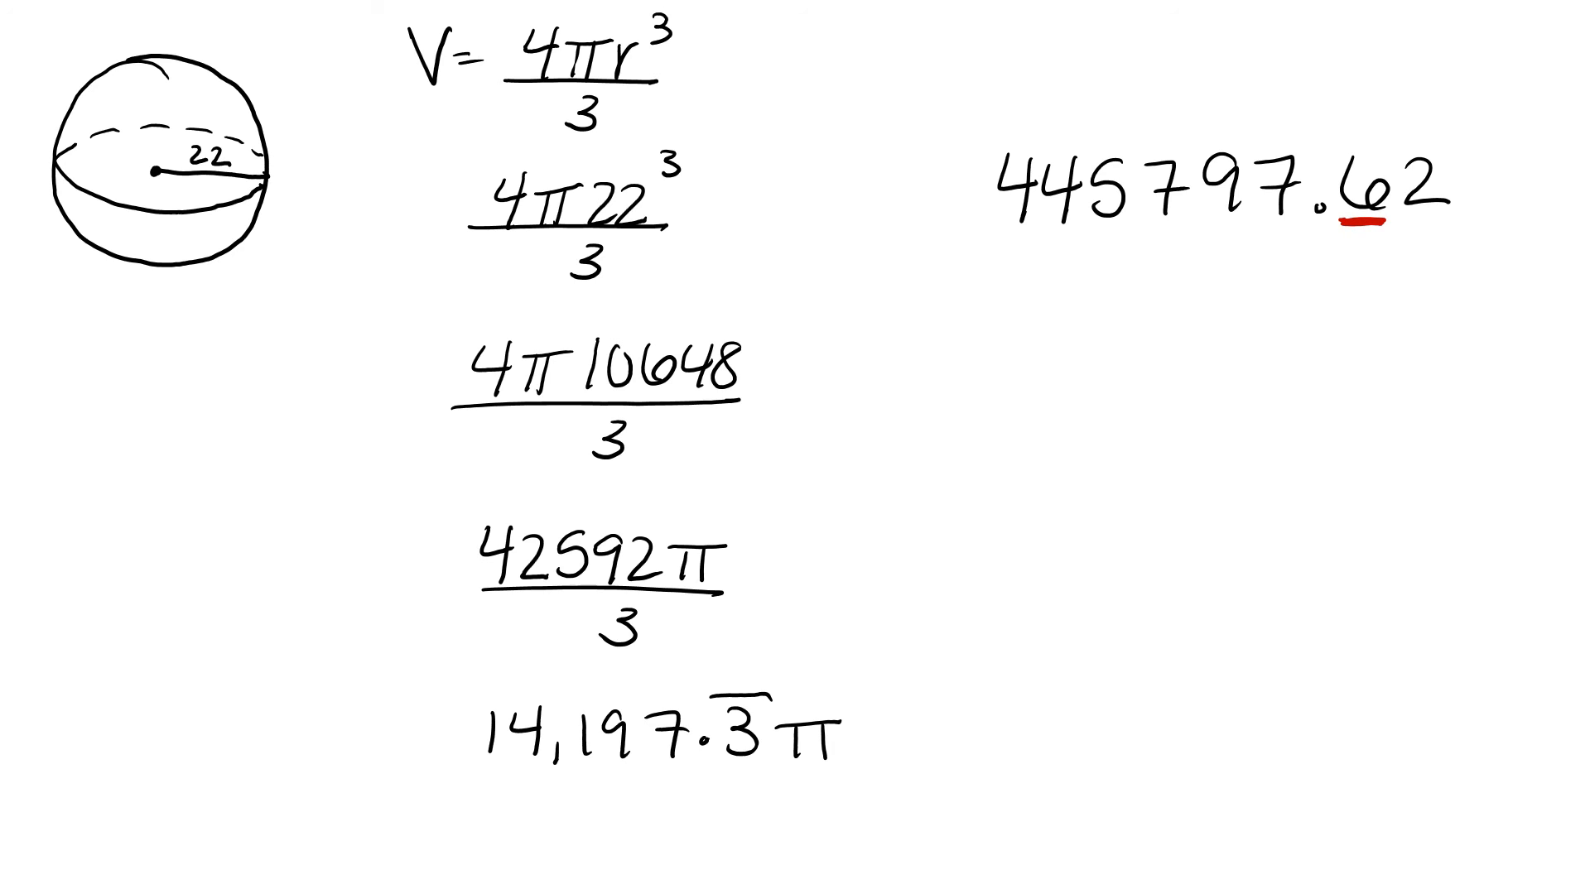
{"action": "left_click_drag", "start_coordinate": [1428, 223], "coordinate": [1427, 263]}
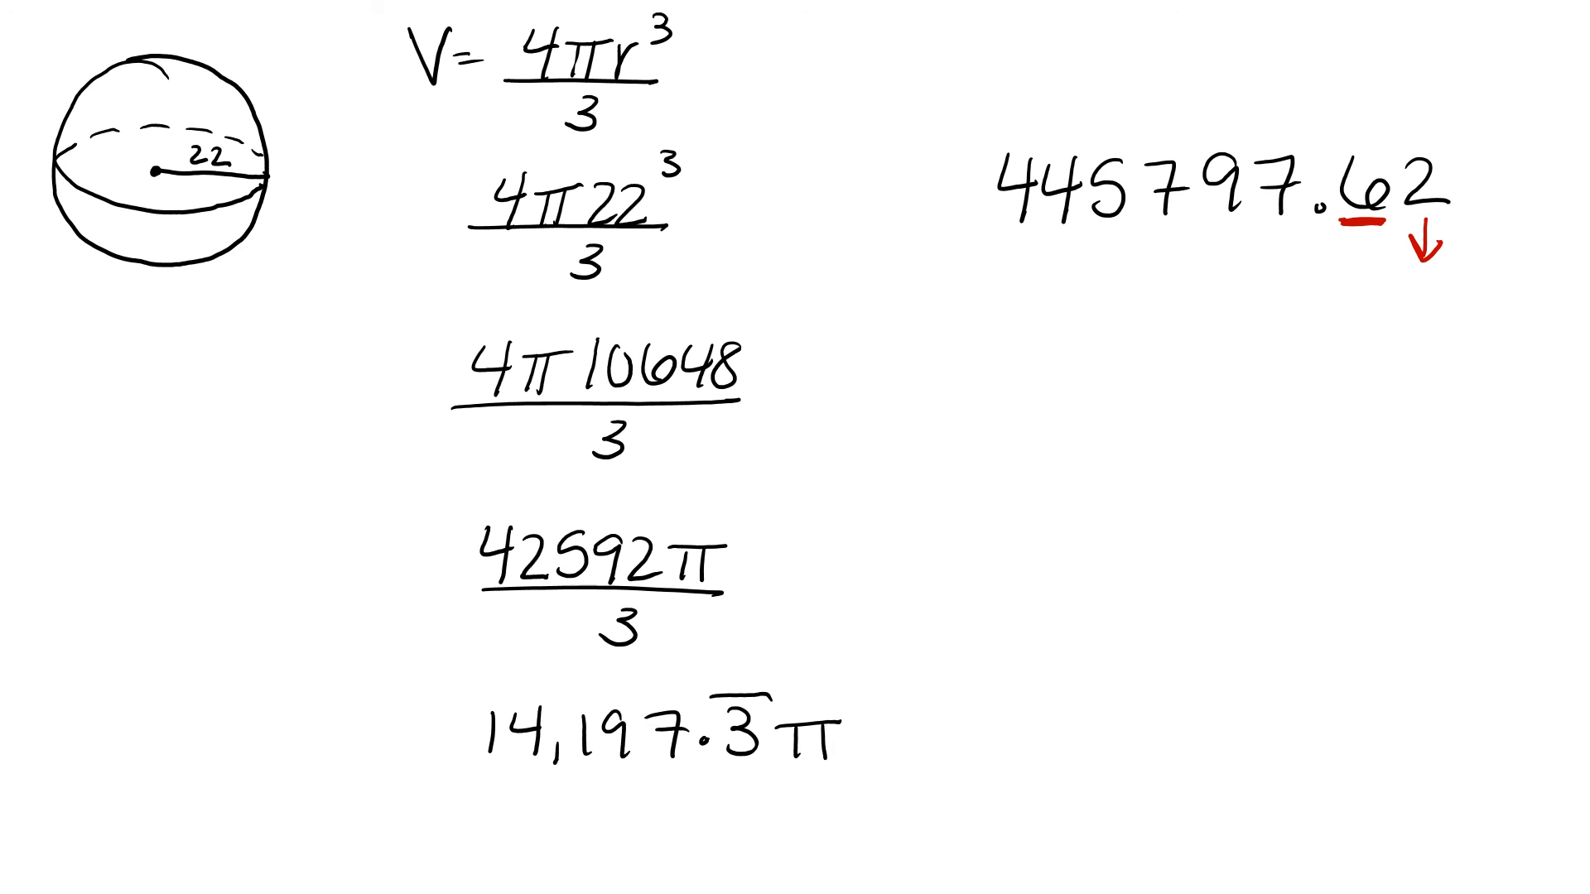
{"action": "type", "text": "44"}
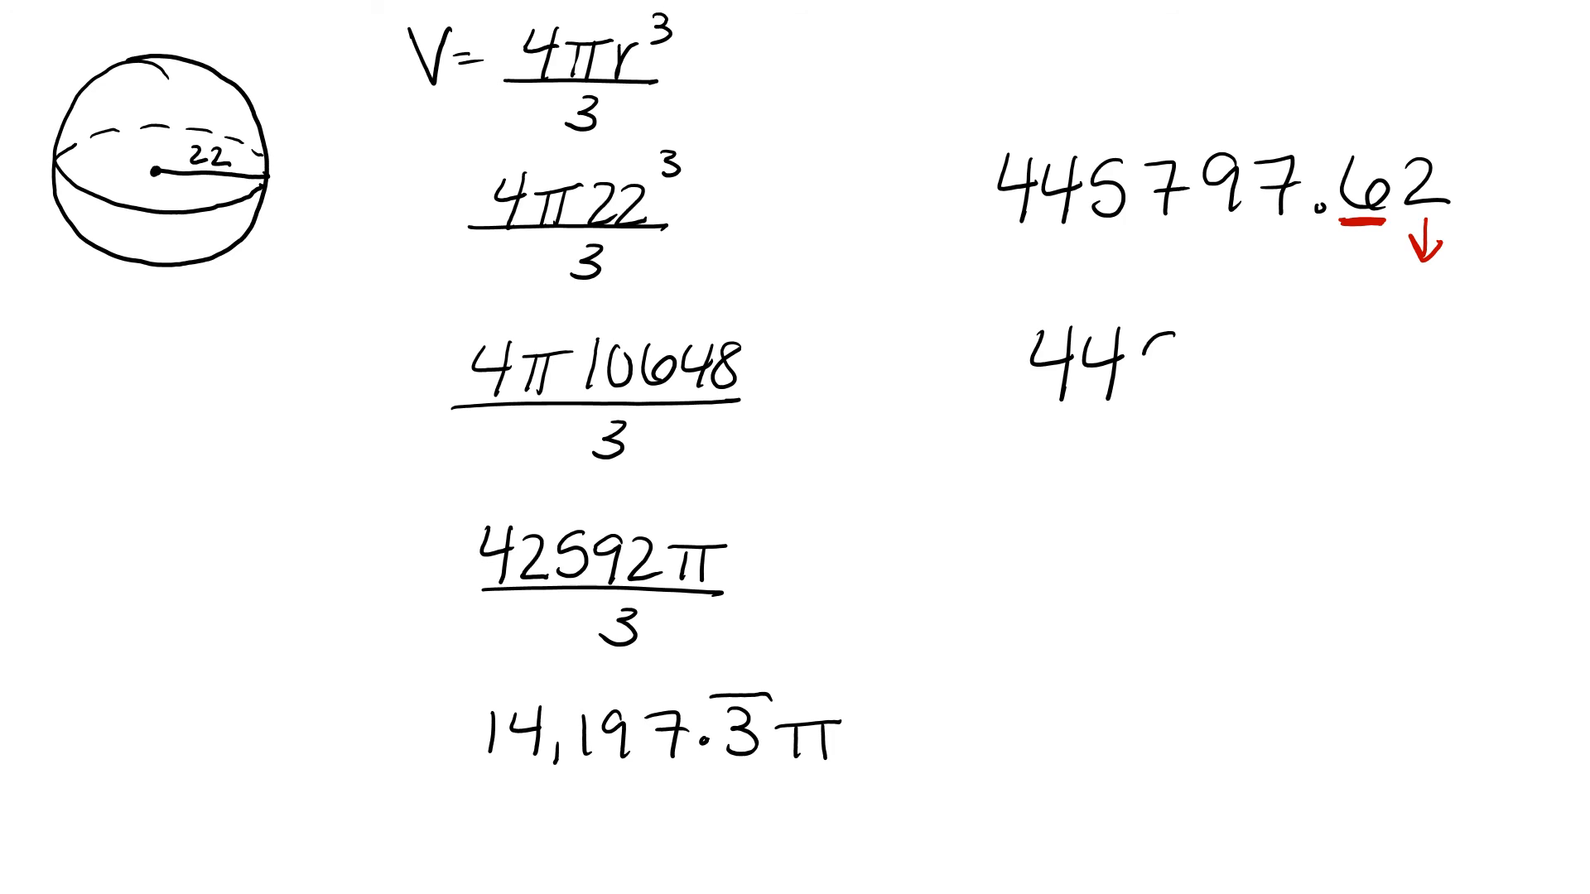